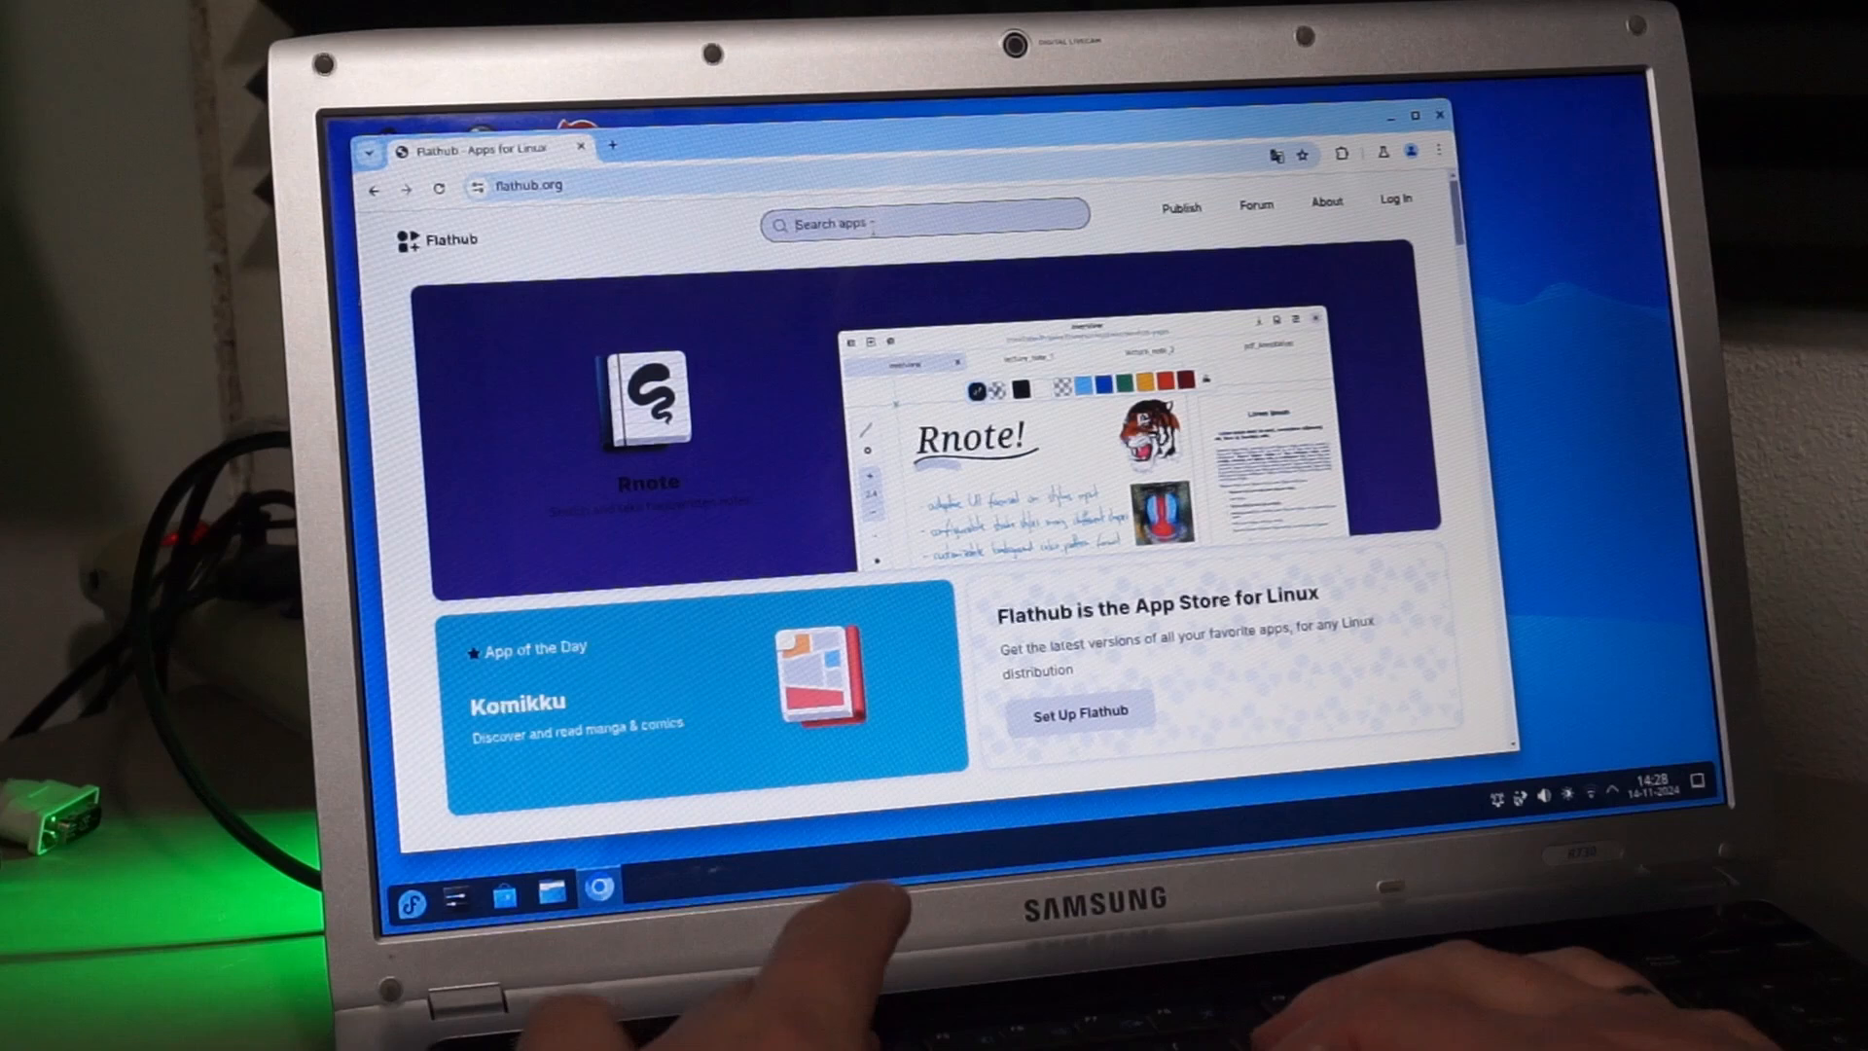
- Search Flathub for 'arma' and start installing Armagetron Advanced from its app page
text(arma)
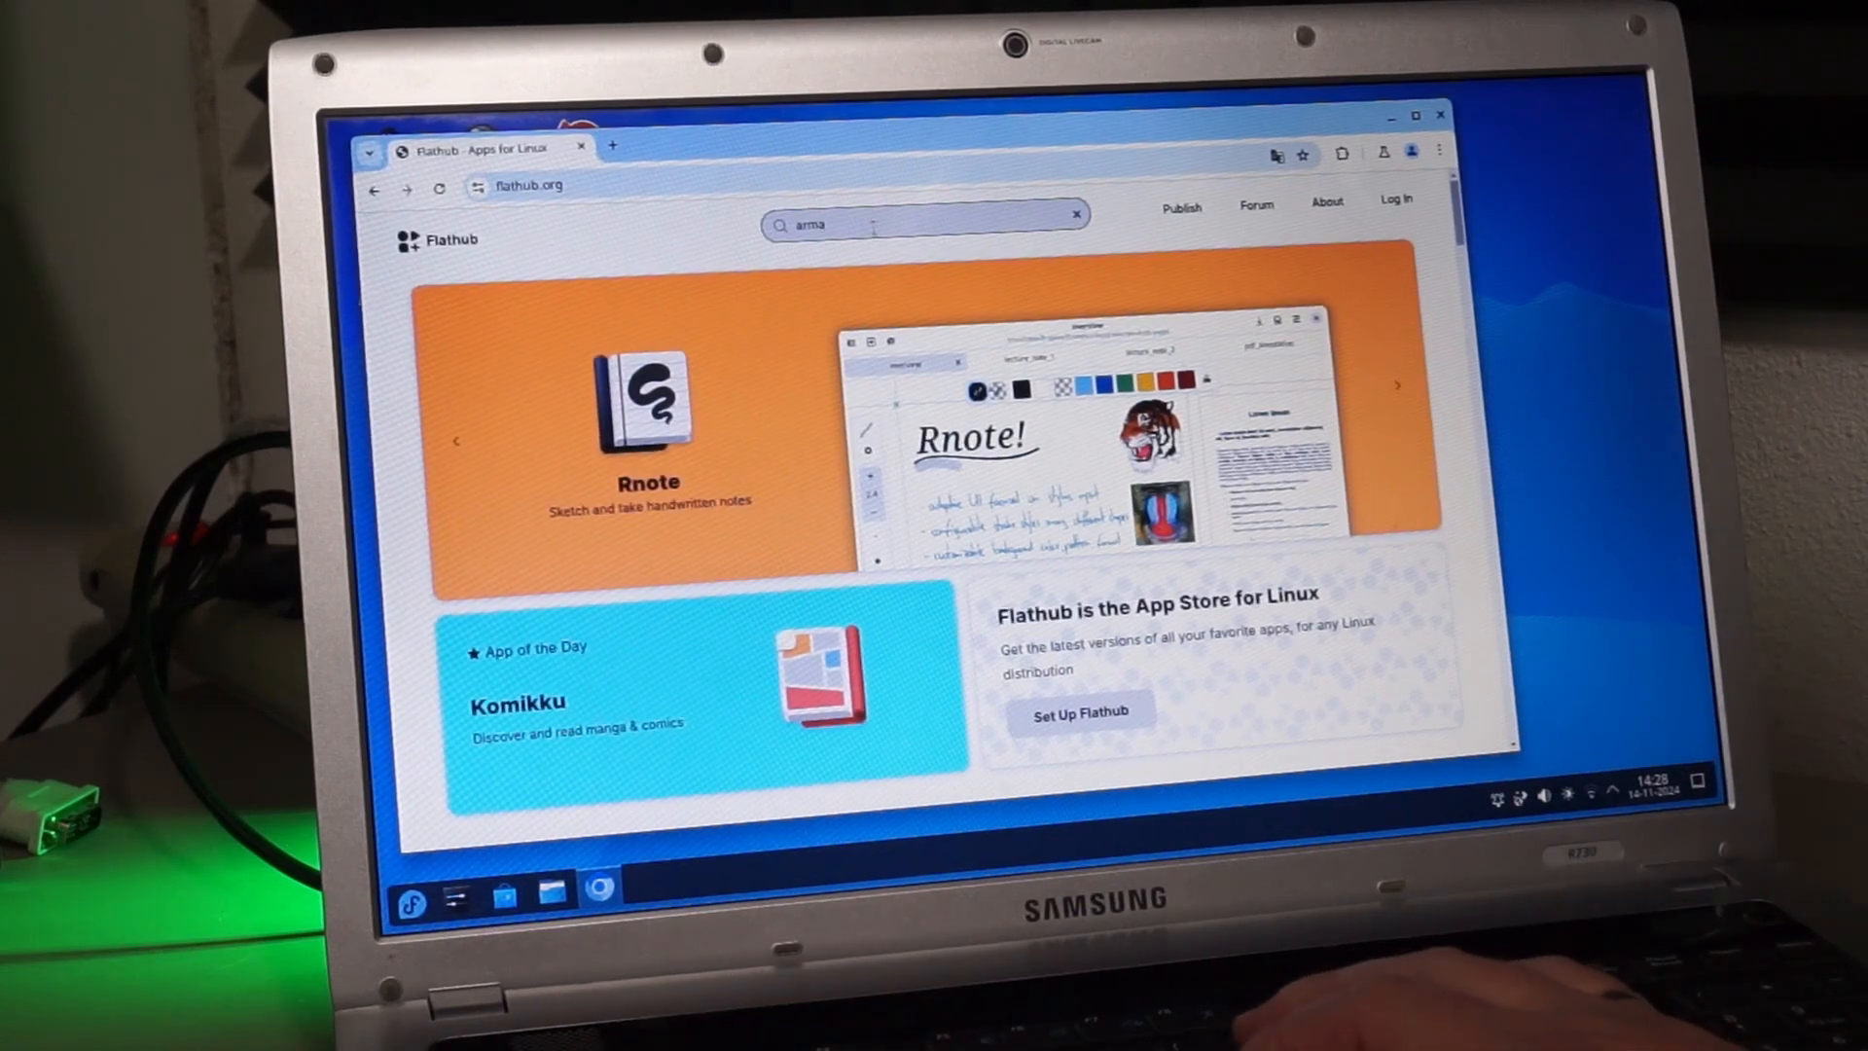
key(Enter)
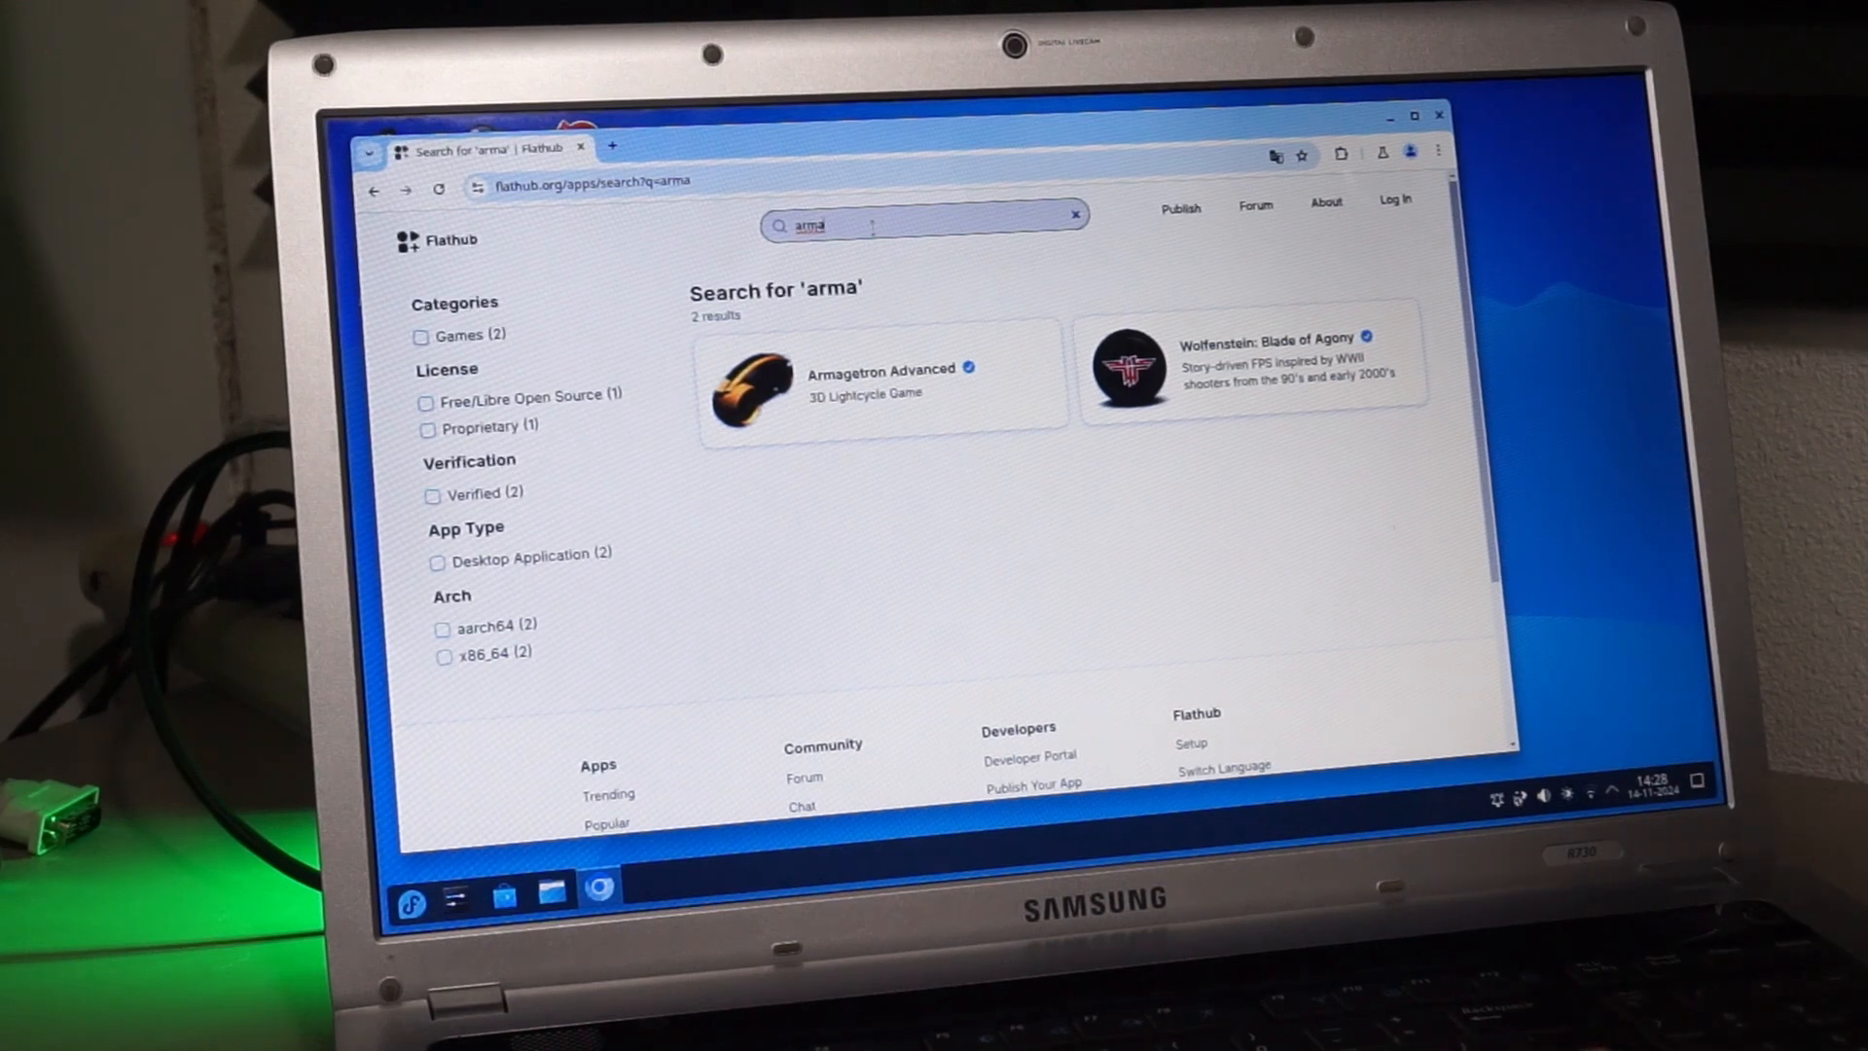
mouse_move(858, 387)
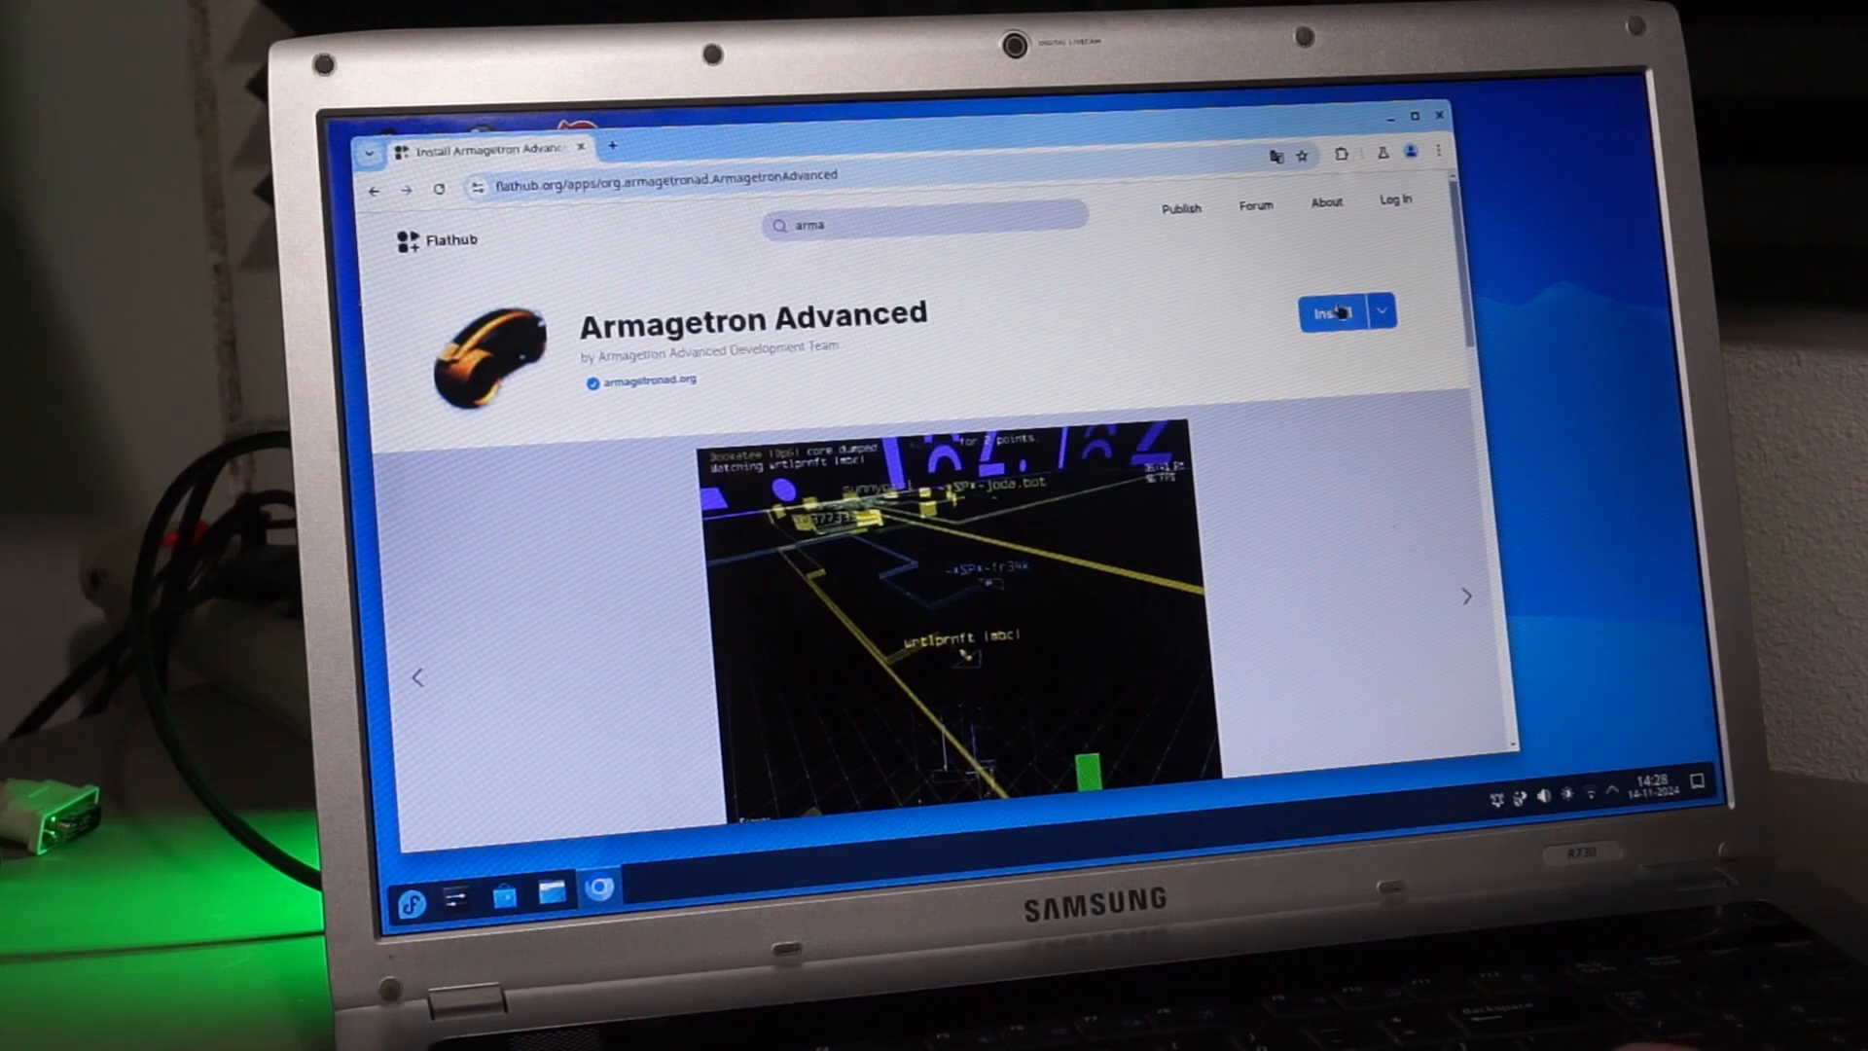
click(1329, 312)
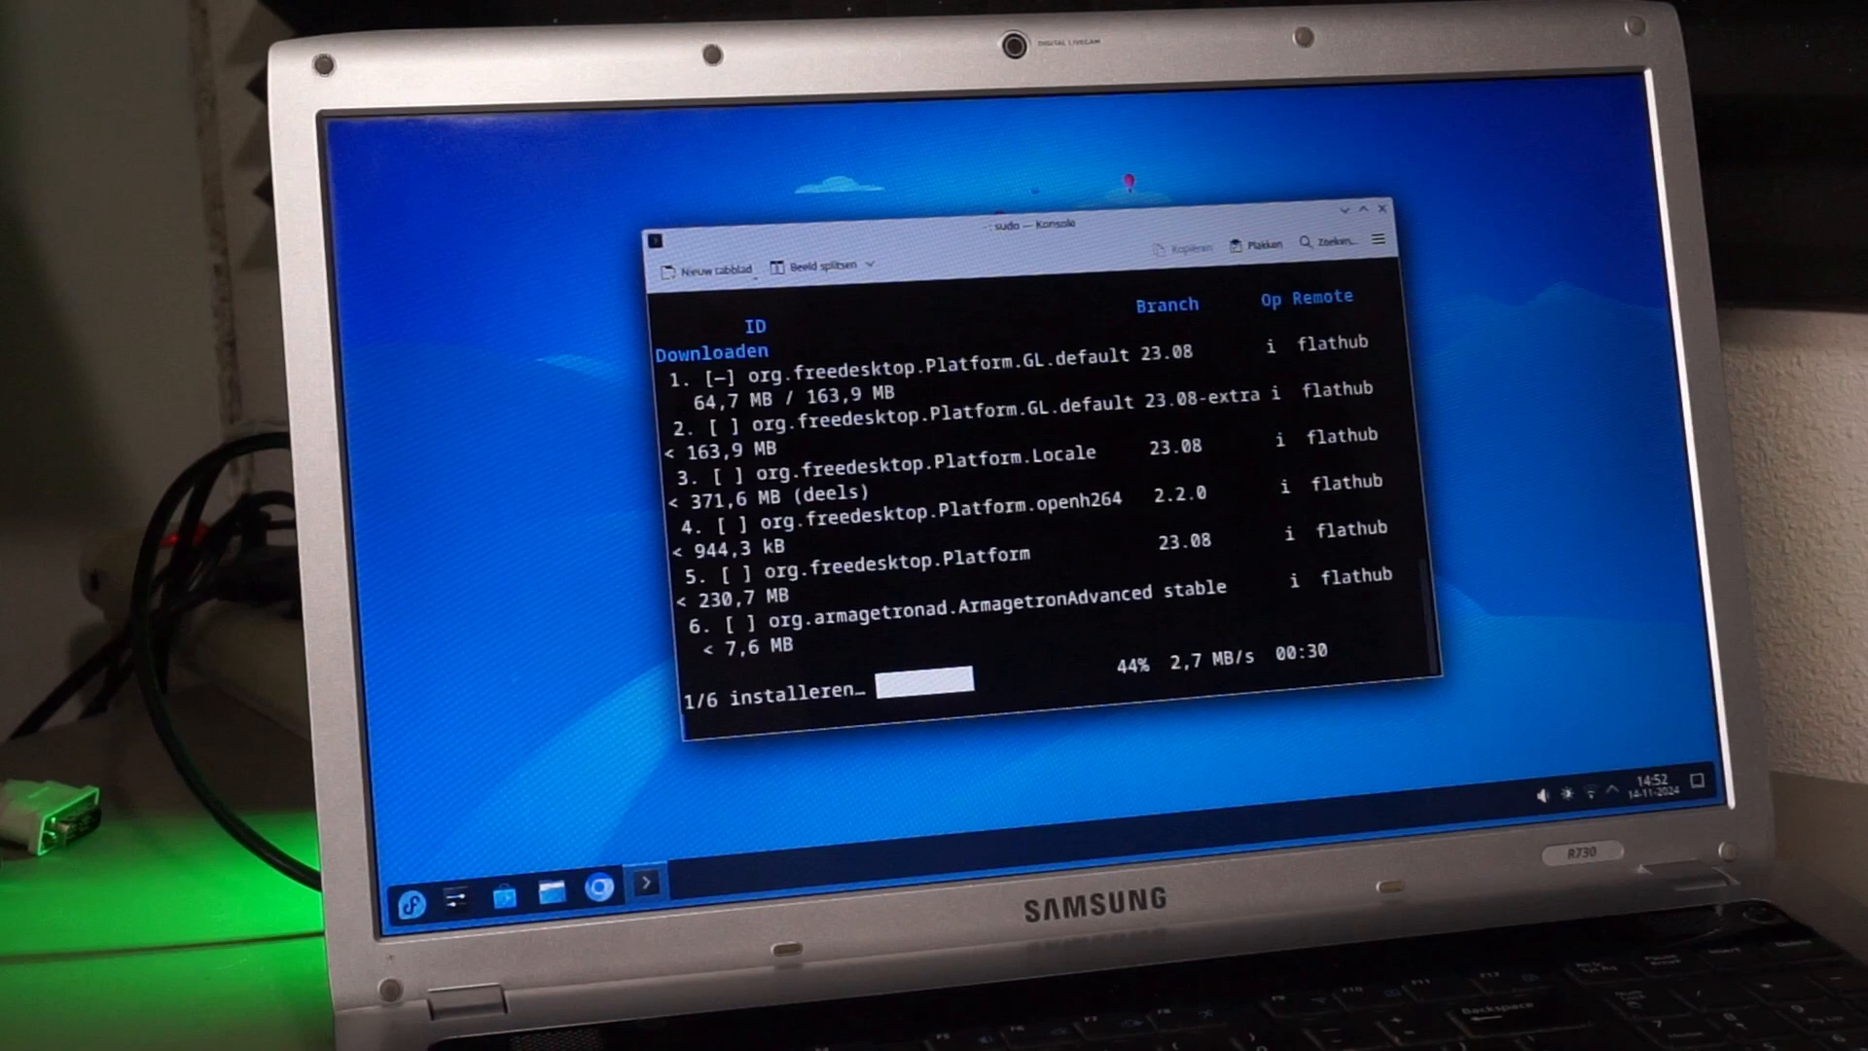
- Run 'dnf remove akonadi*' and confirm removing the 76 Akonadi packages
text(dnf remove akonadi*)
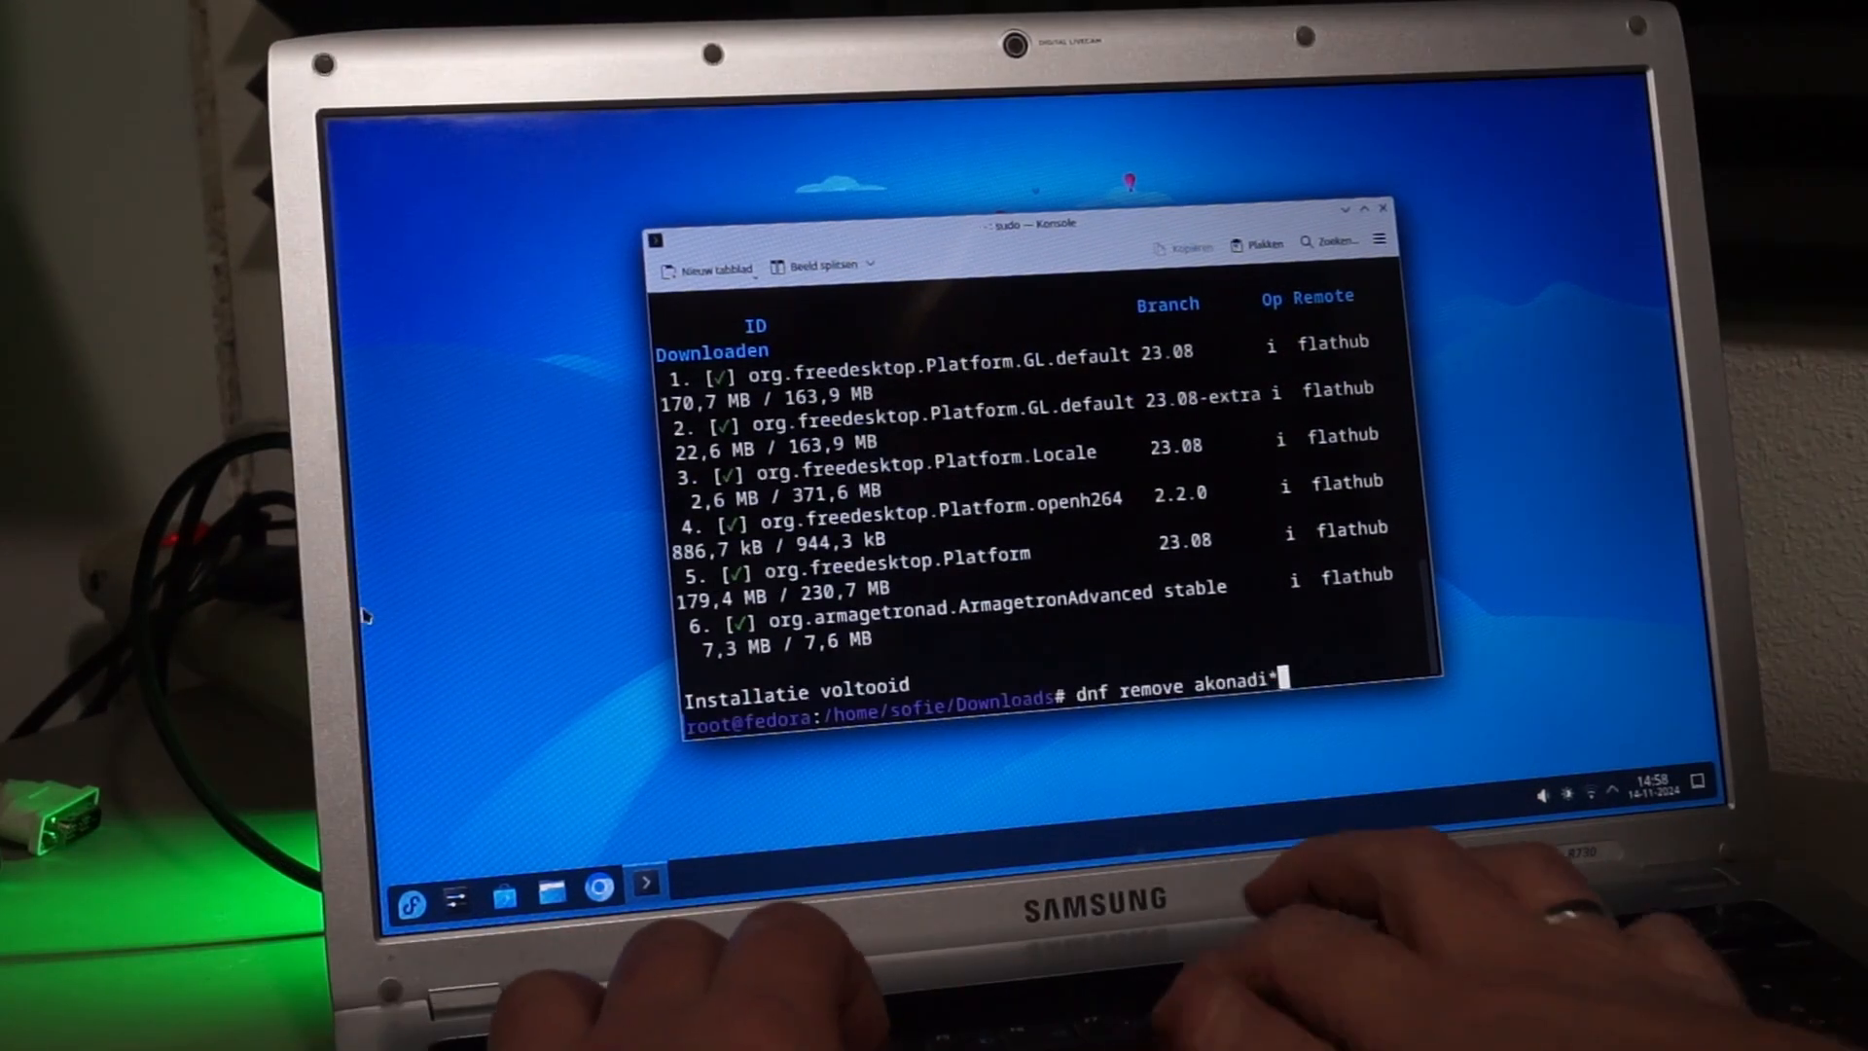
key(Return)
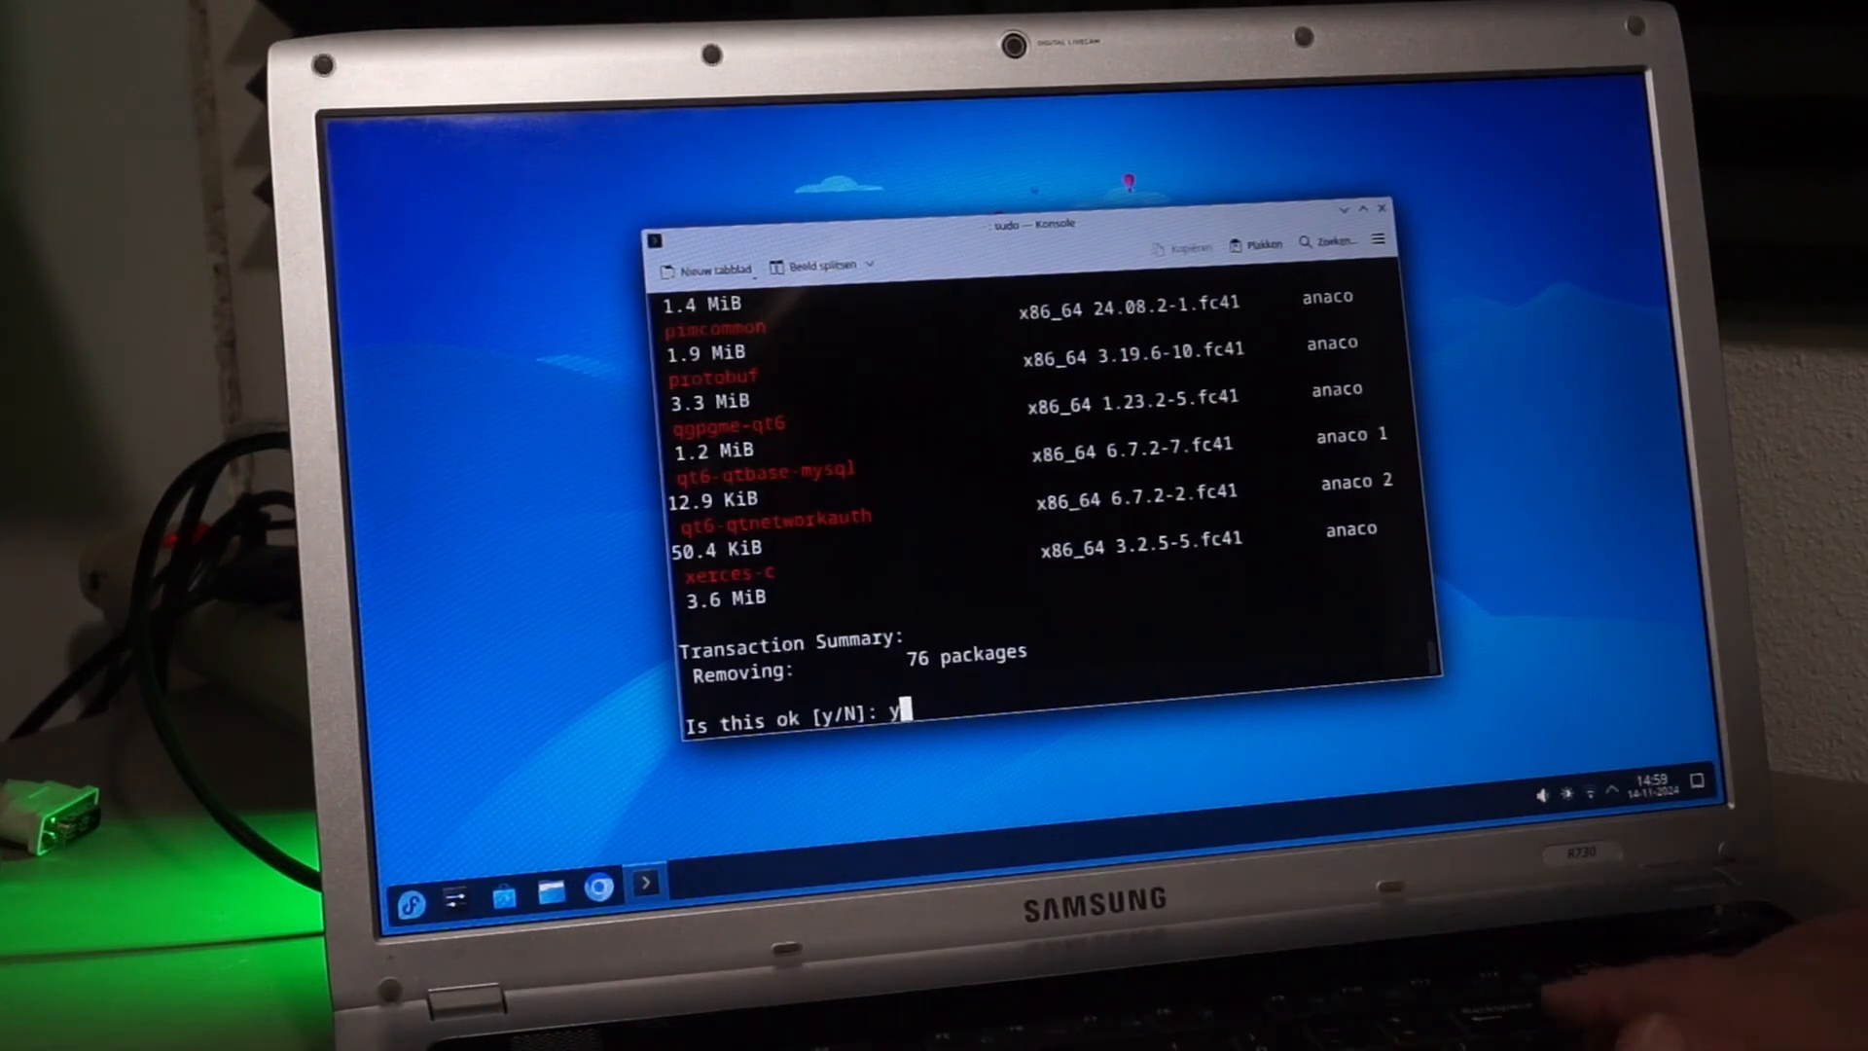
key(Return)
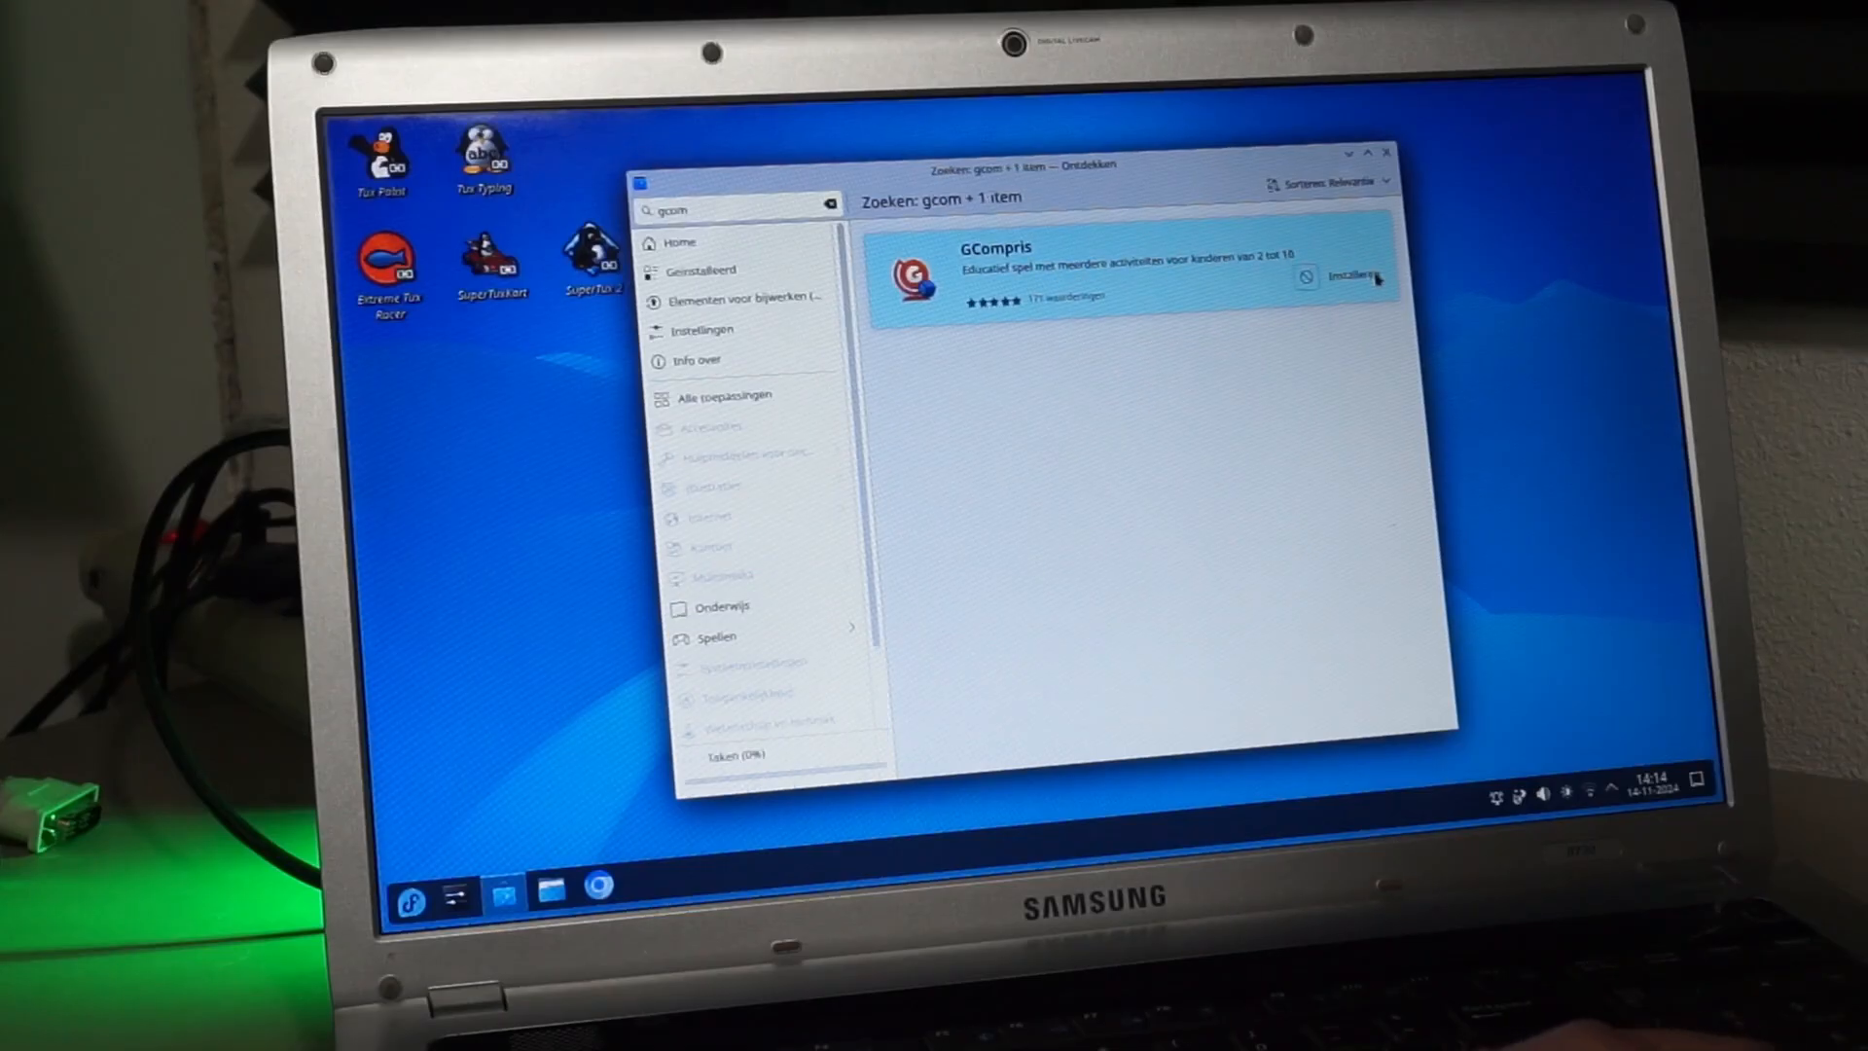
- Install and launch GCompris from the Discover 'gcom' search result
click(1346, 274)
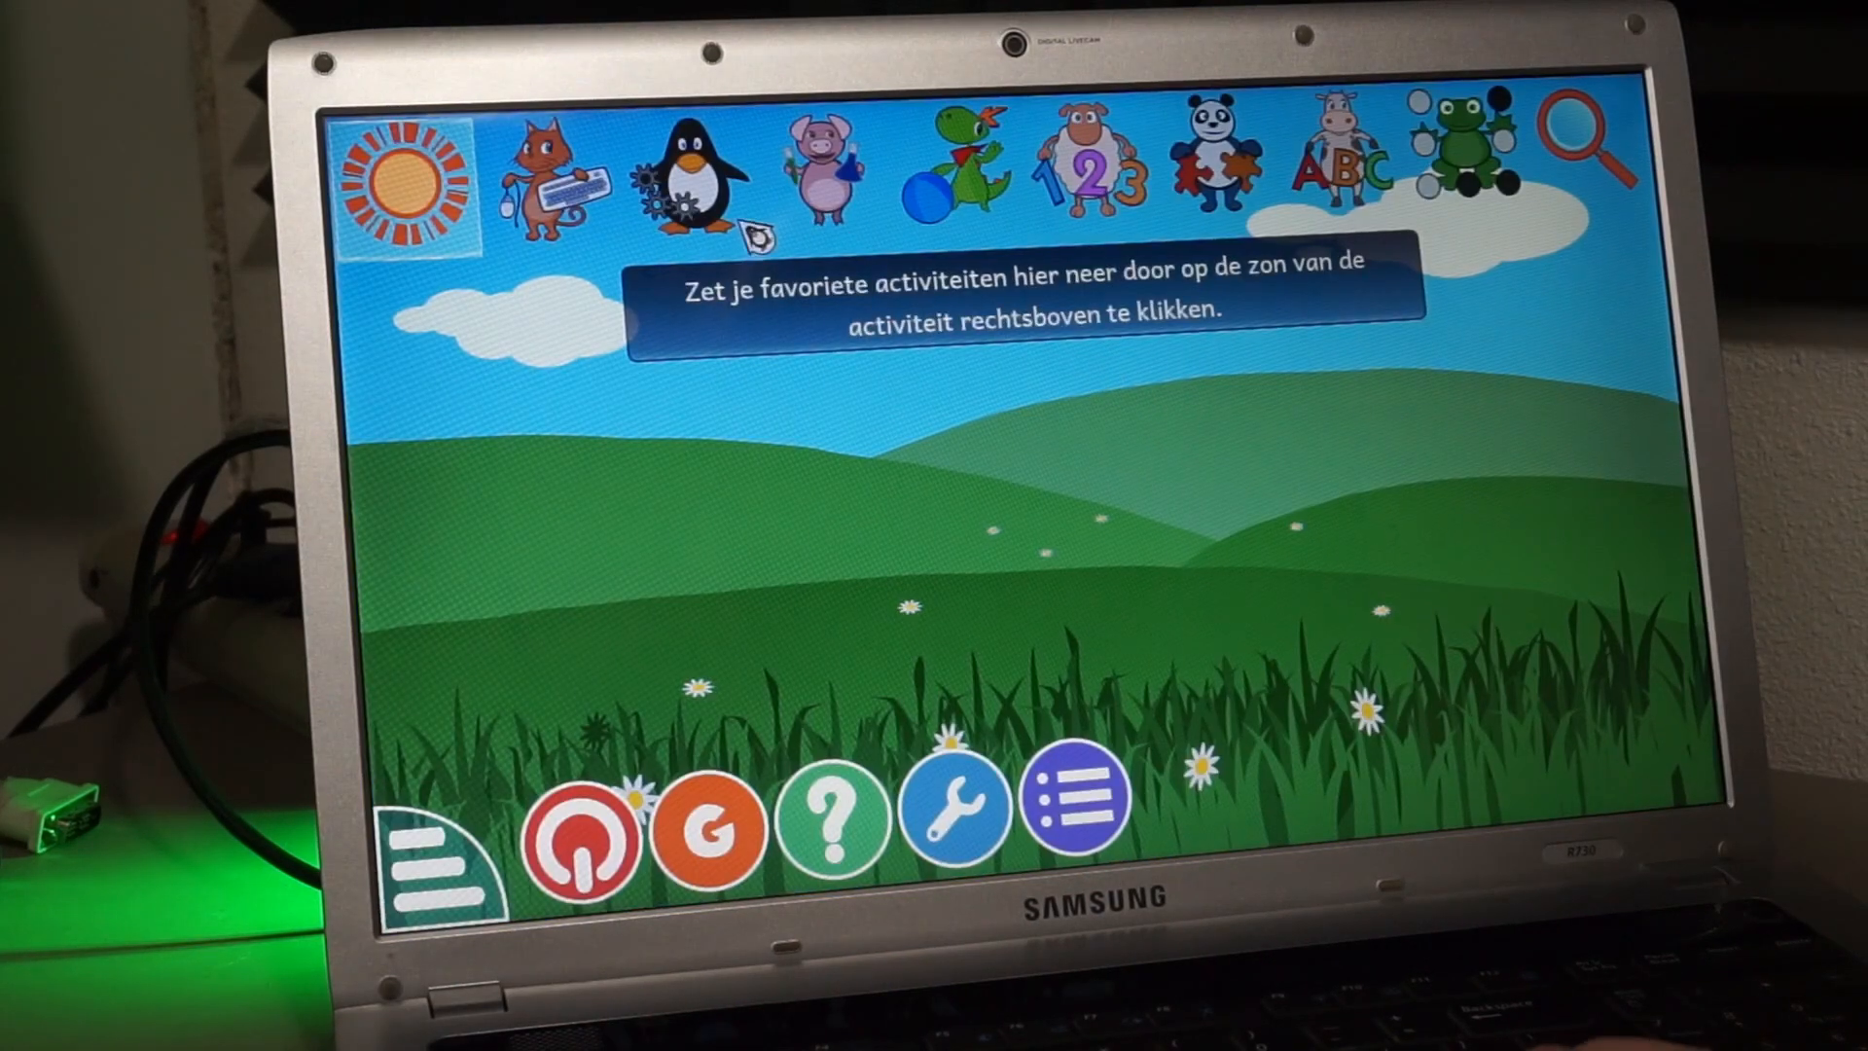
- Browse the logic and Muziek activity categories, then return to the favourites screen
click(692, 179)
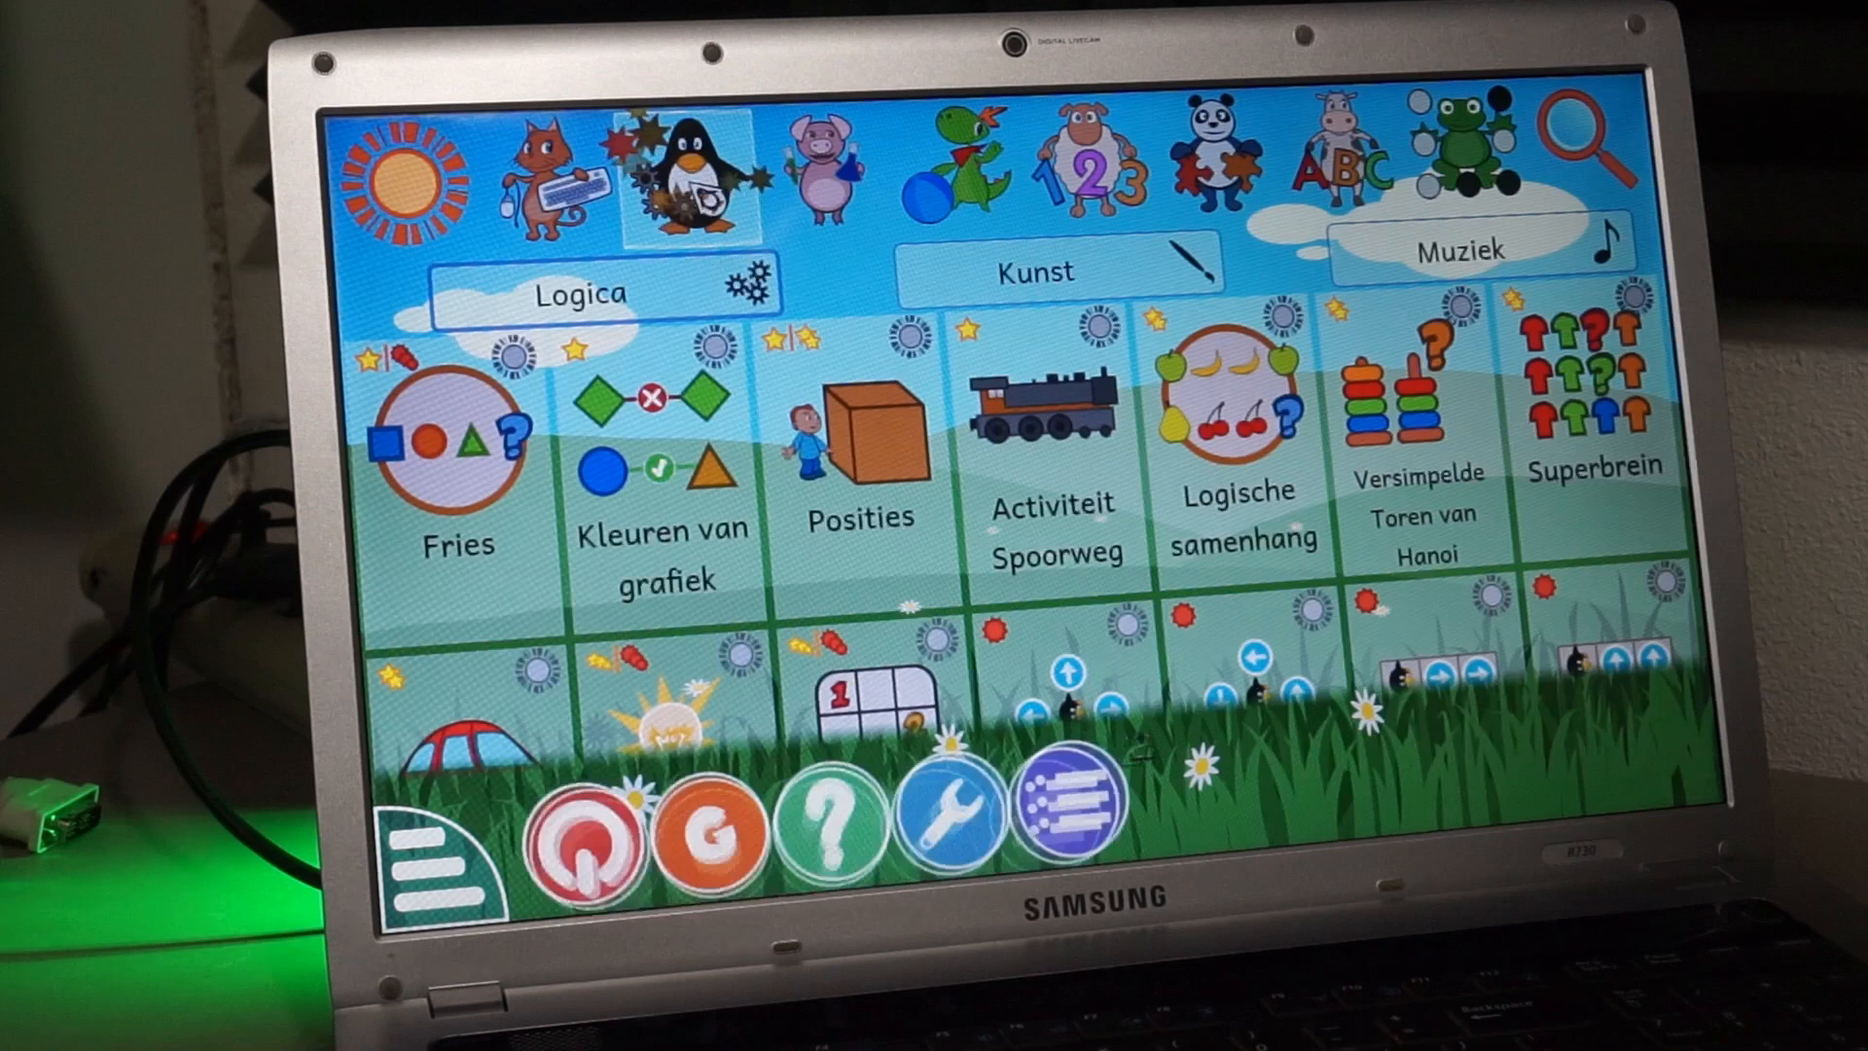
click(1480, 251)
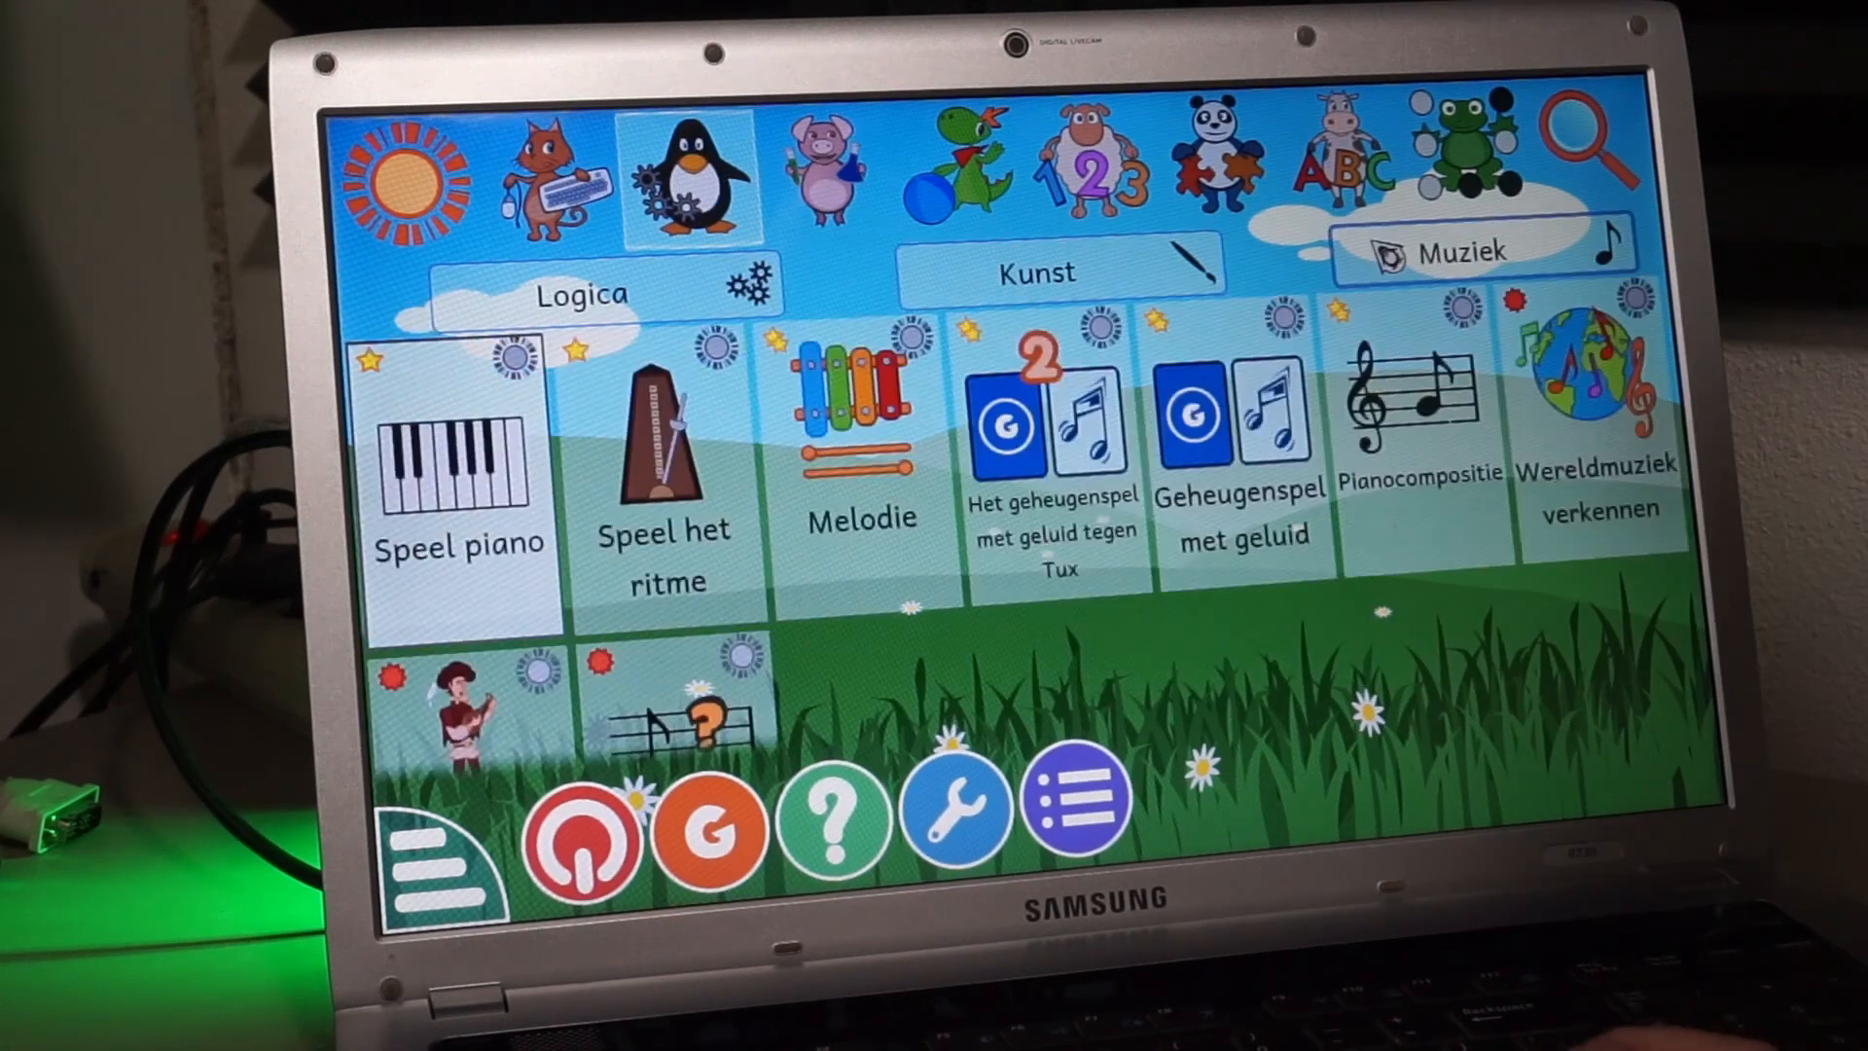
click(416, 179)
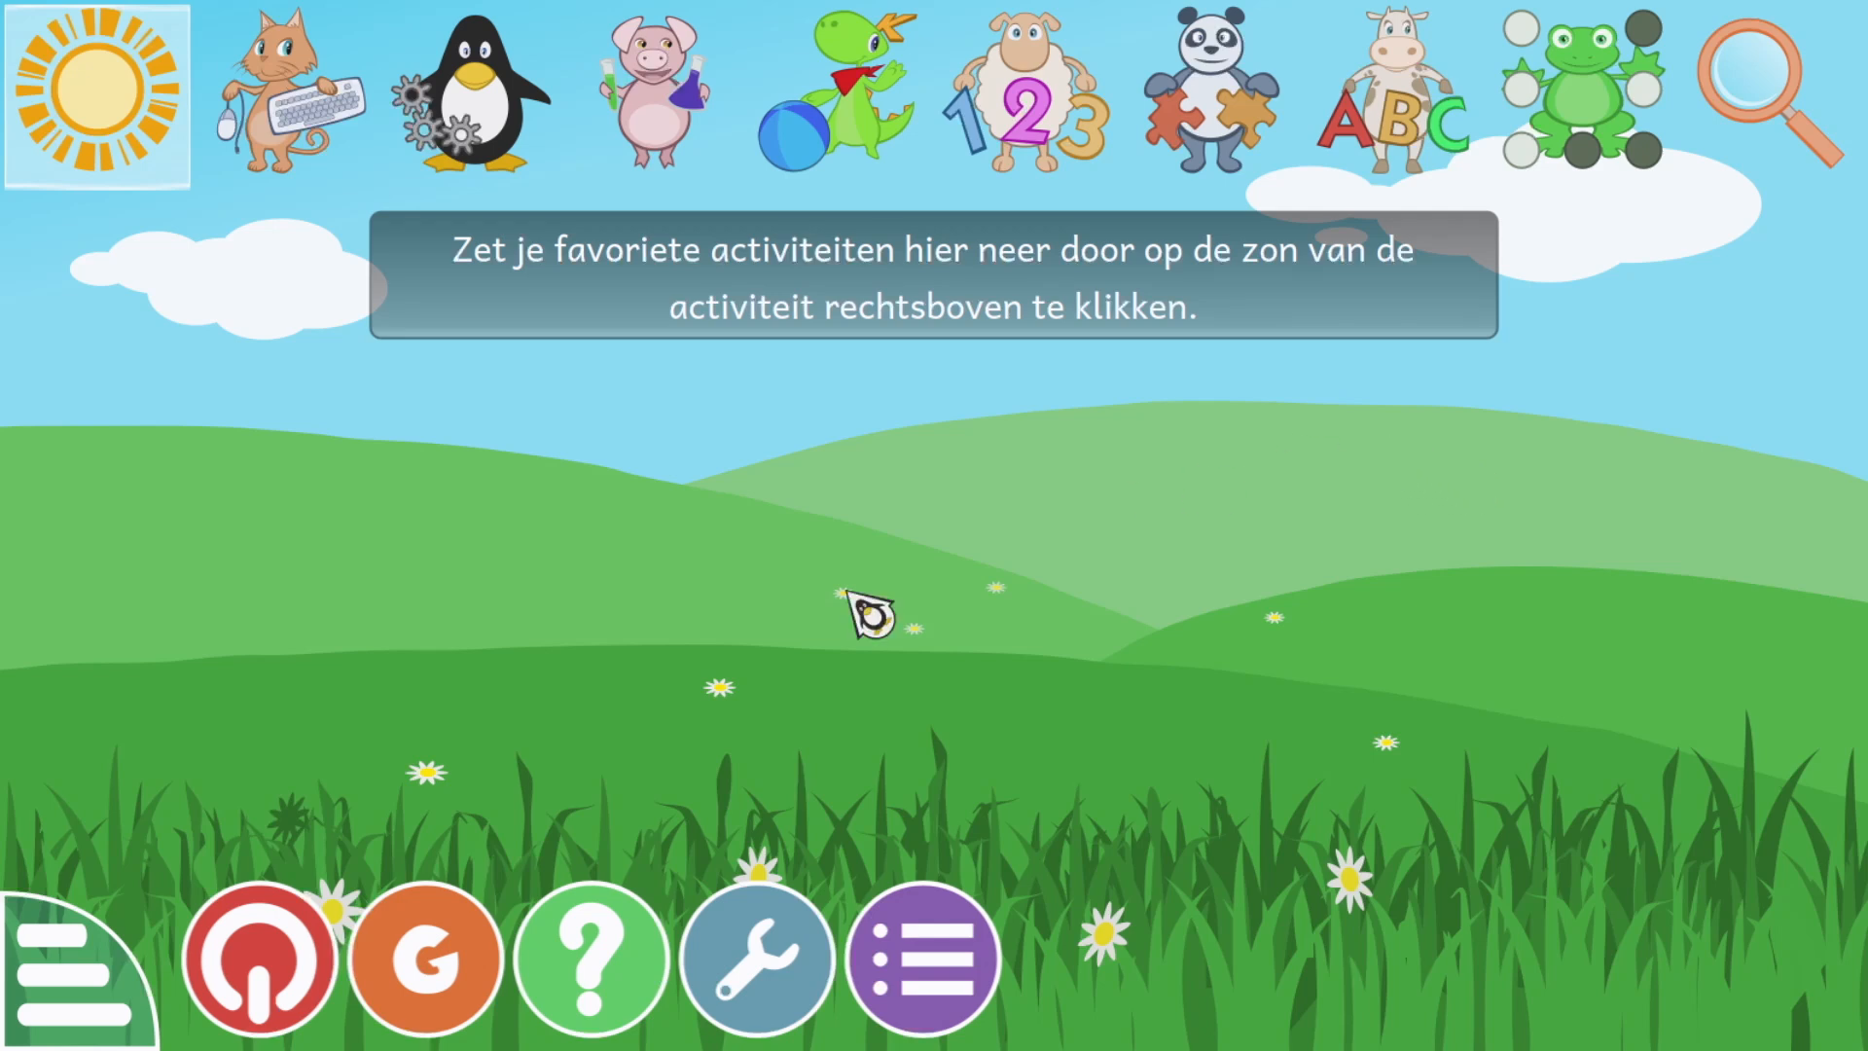
- Open the GCompris configuration settings and its language choices
click(755, 959)
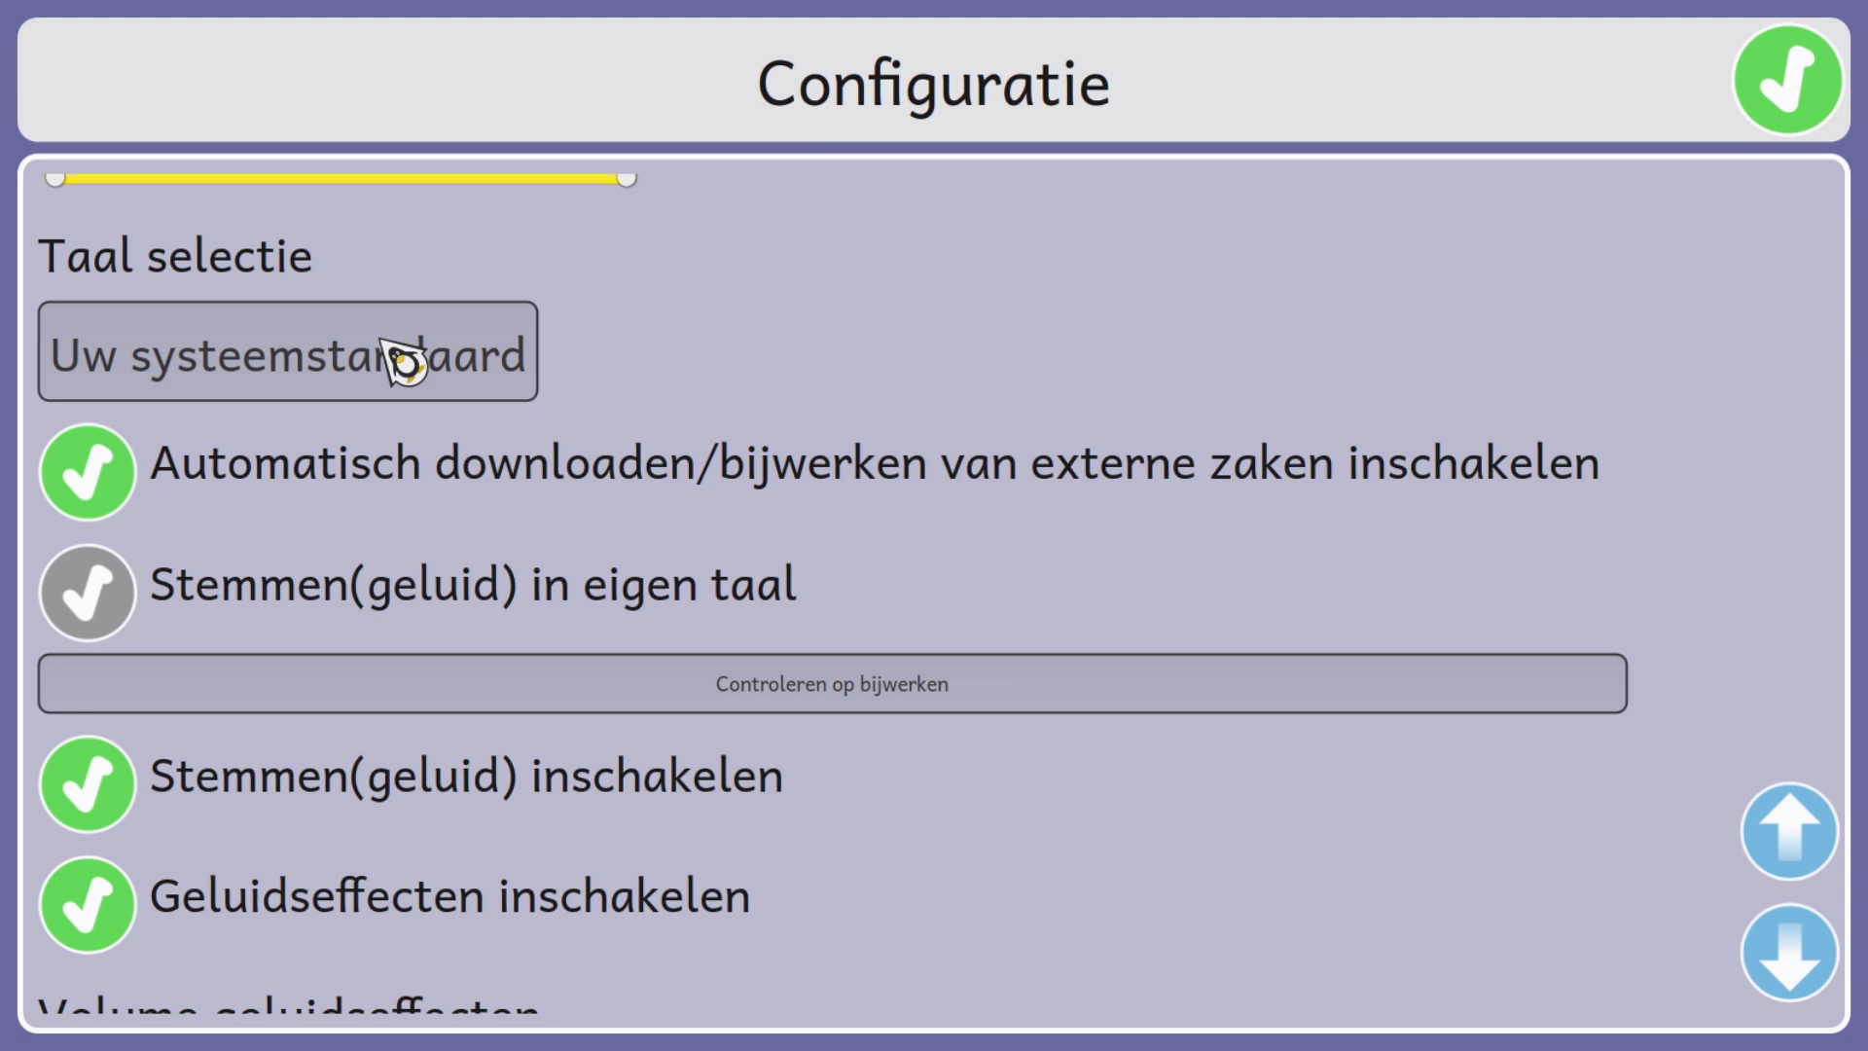
click(288, 352)
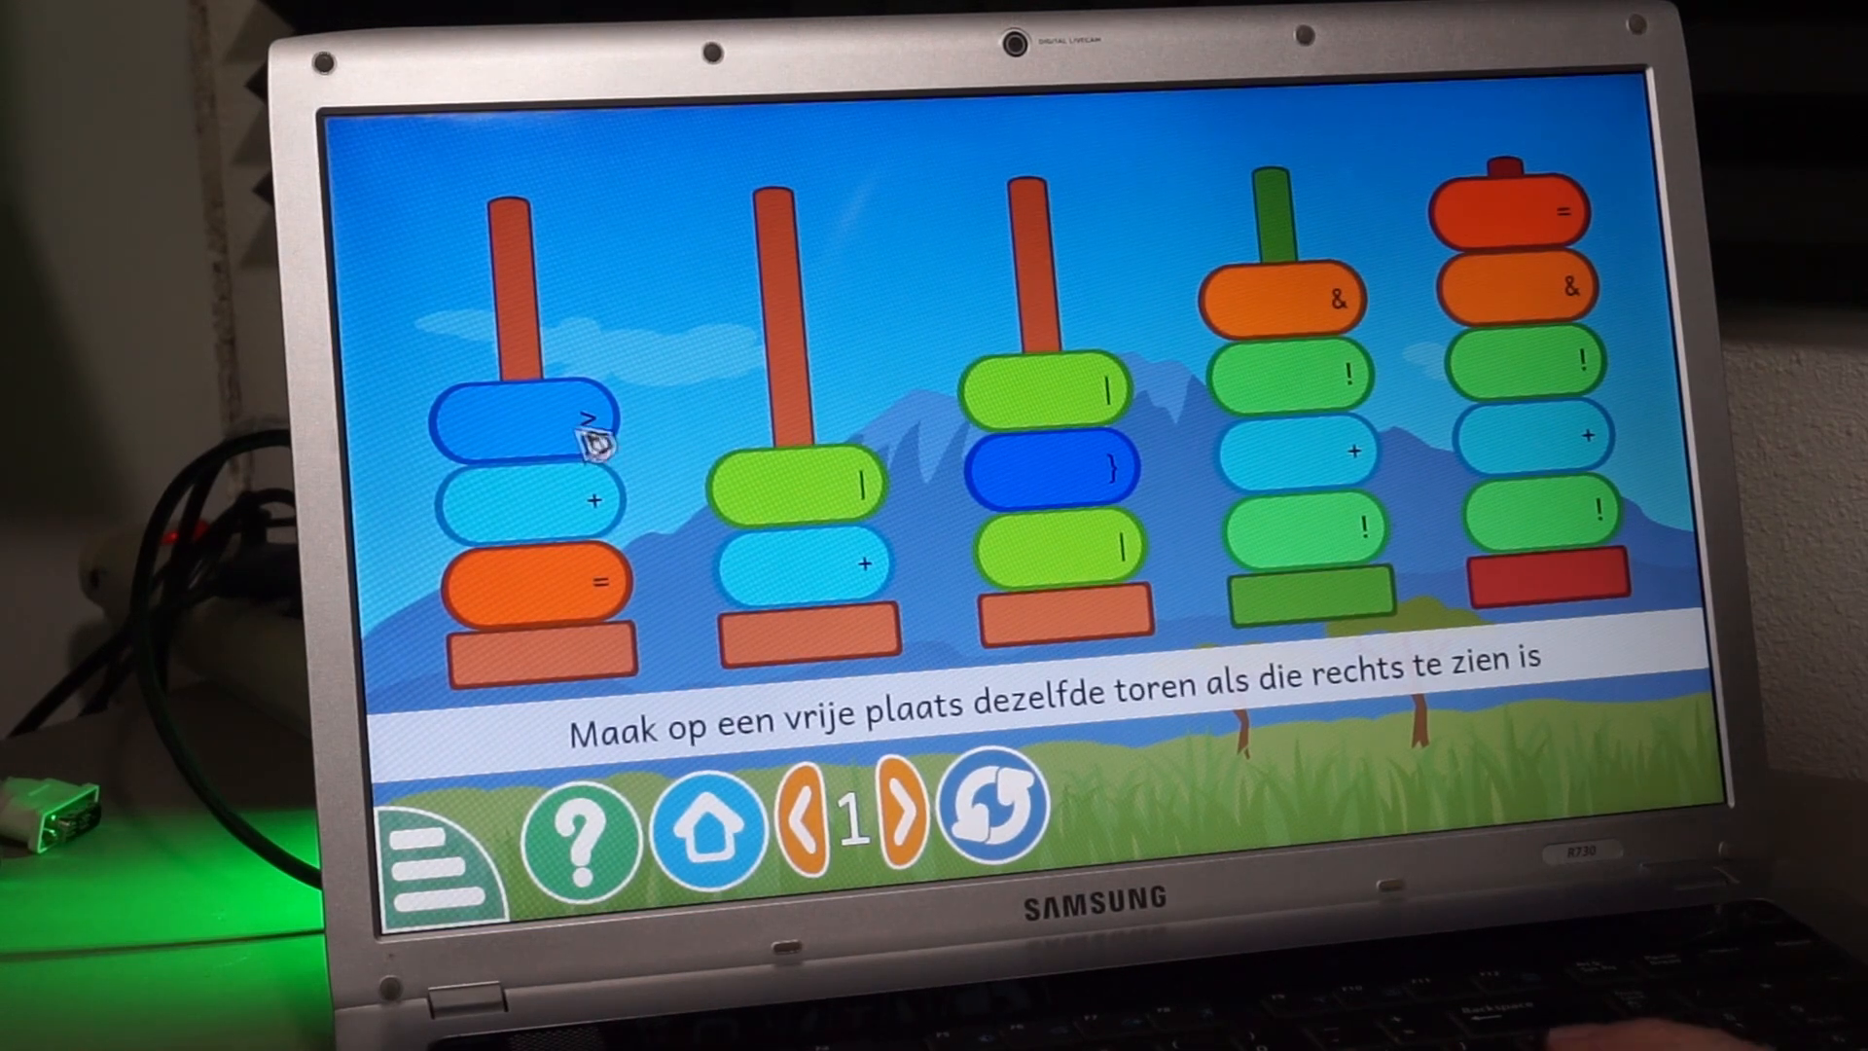
- Move a disc in the simplified Tower of Hanoi, then pick the child-under-the-box picture in Posities
click(985, 808)
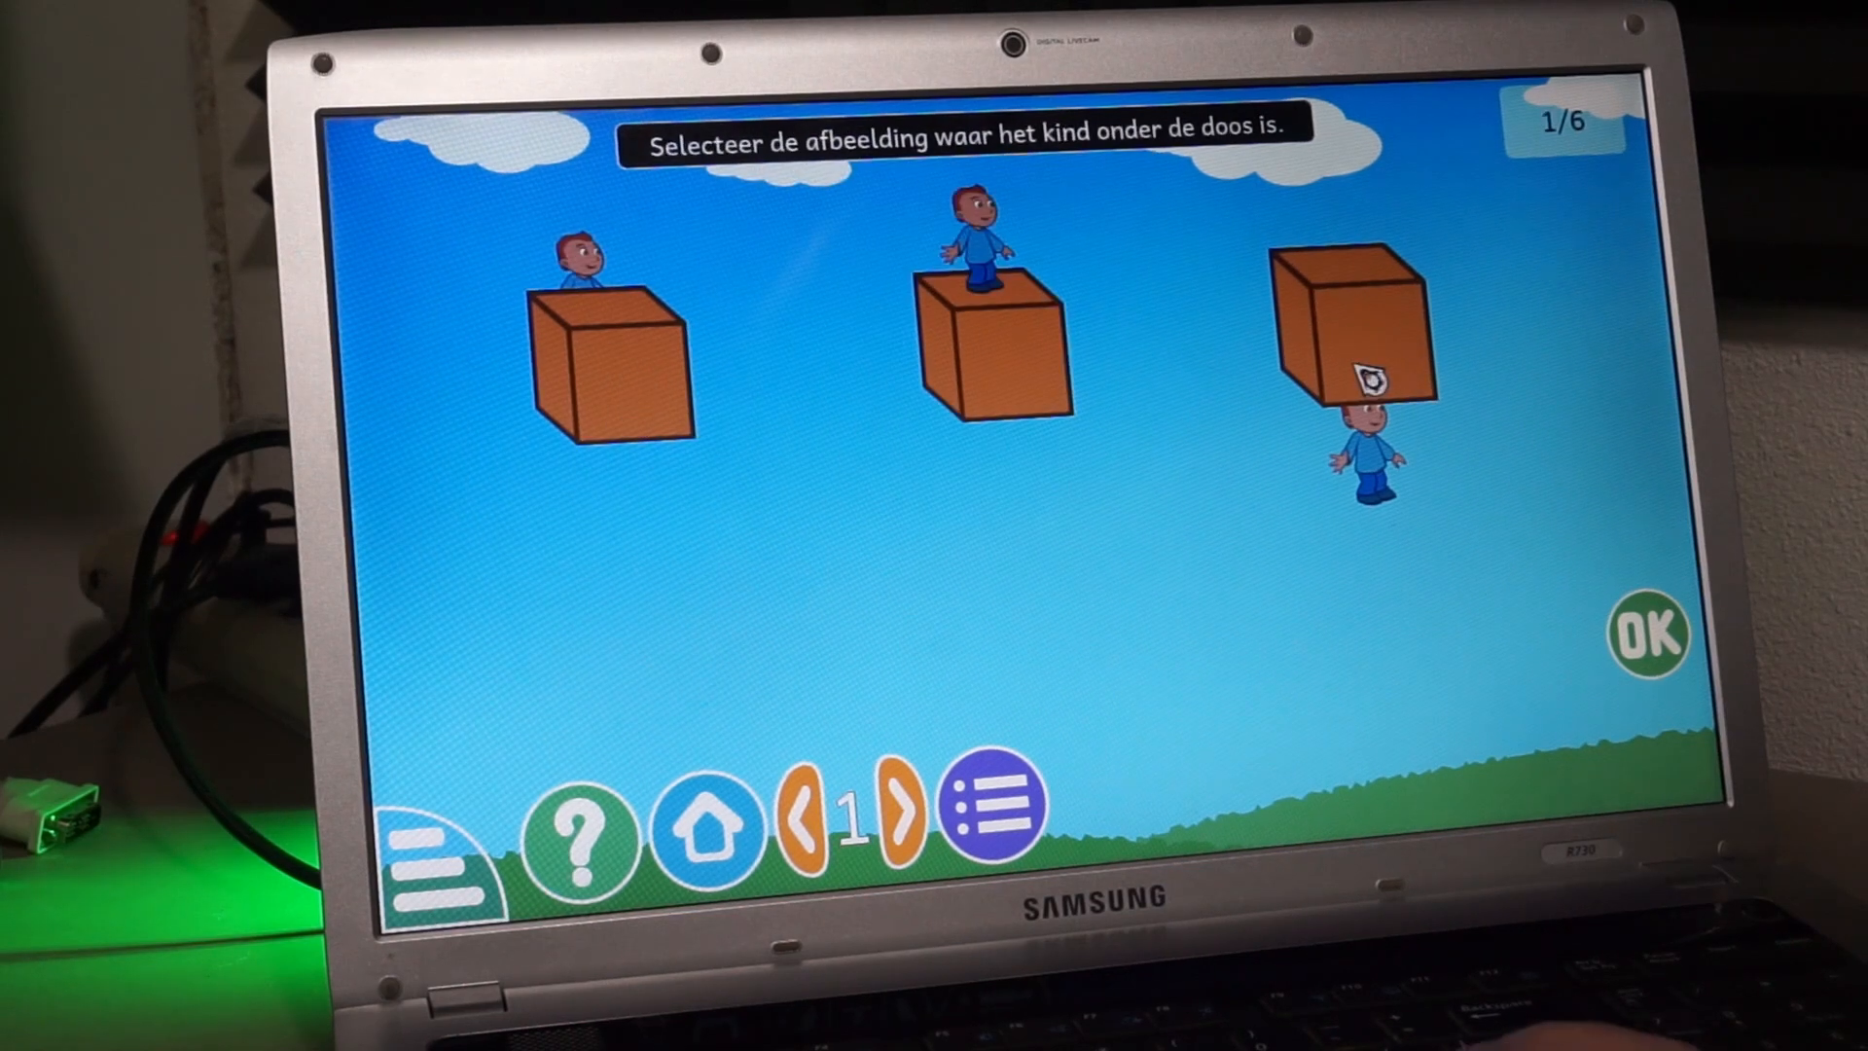
click(1364, 358)
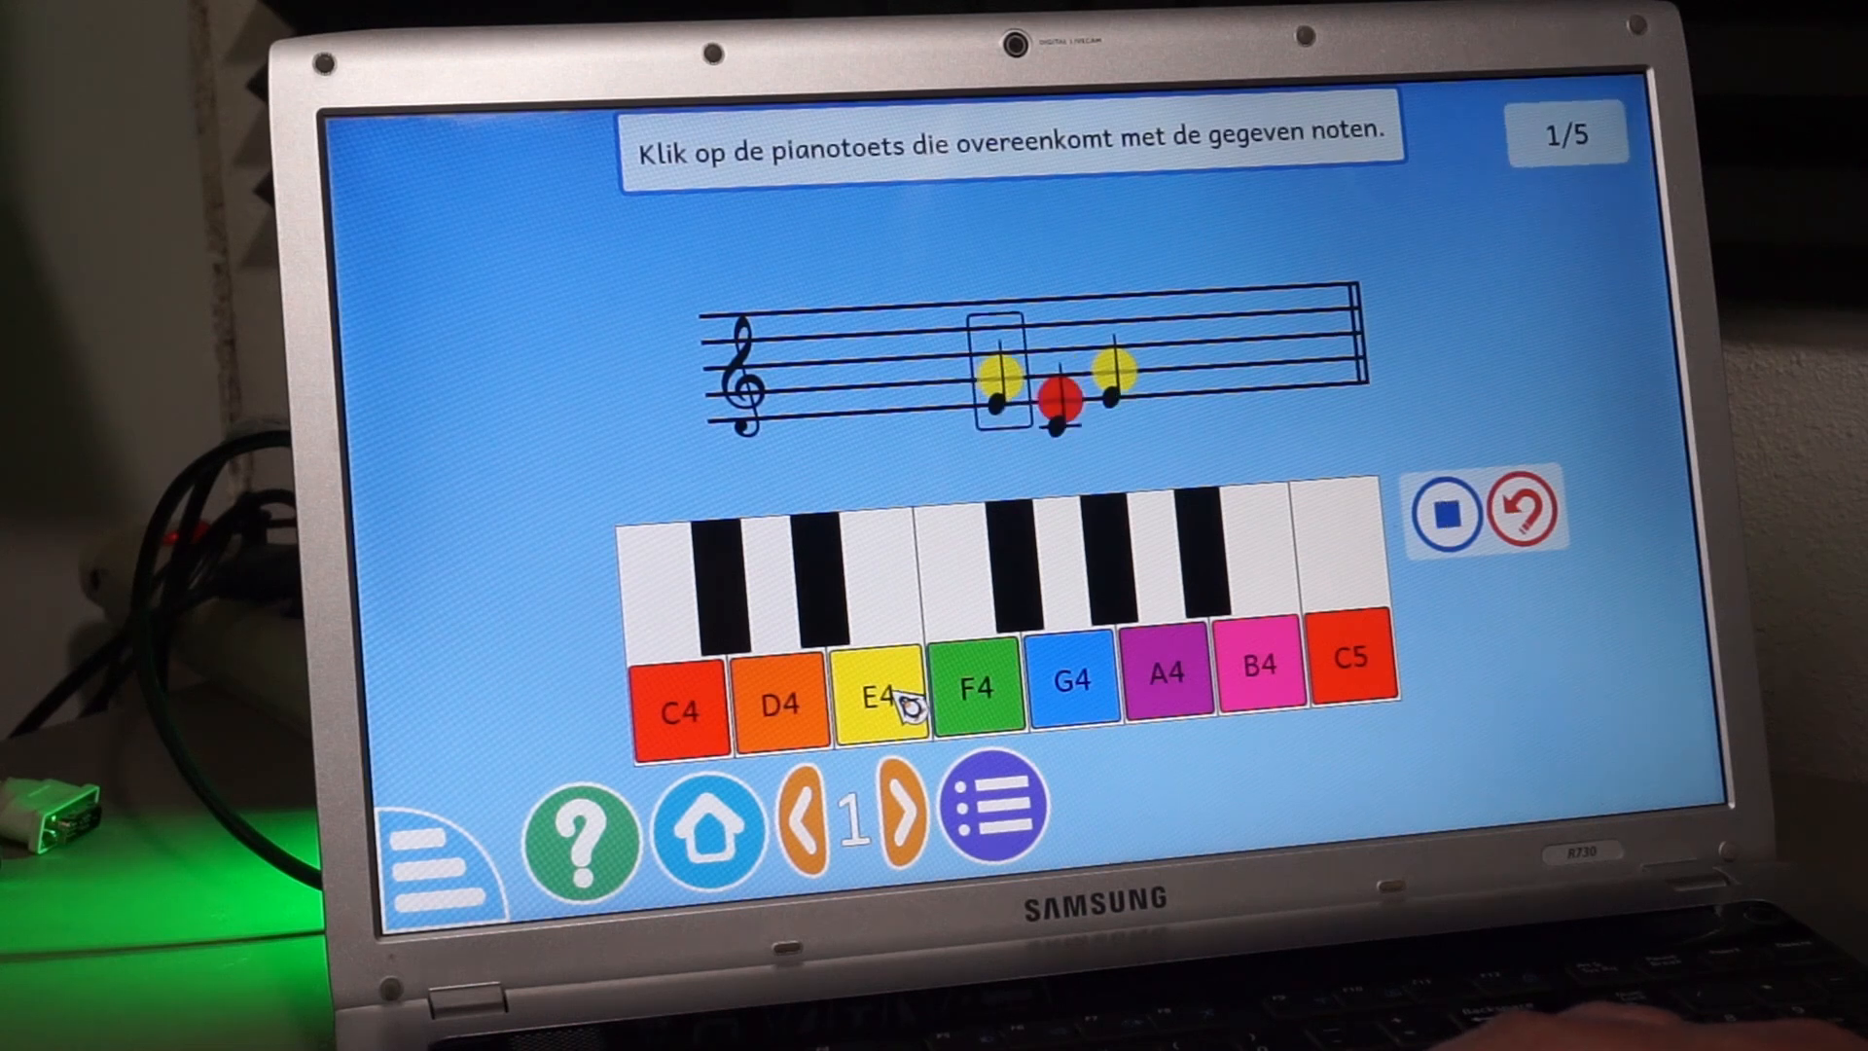
- Answer two piano notes with the E4 key in Speel piano
click(1444, 513)
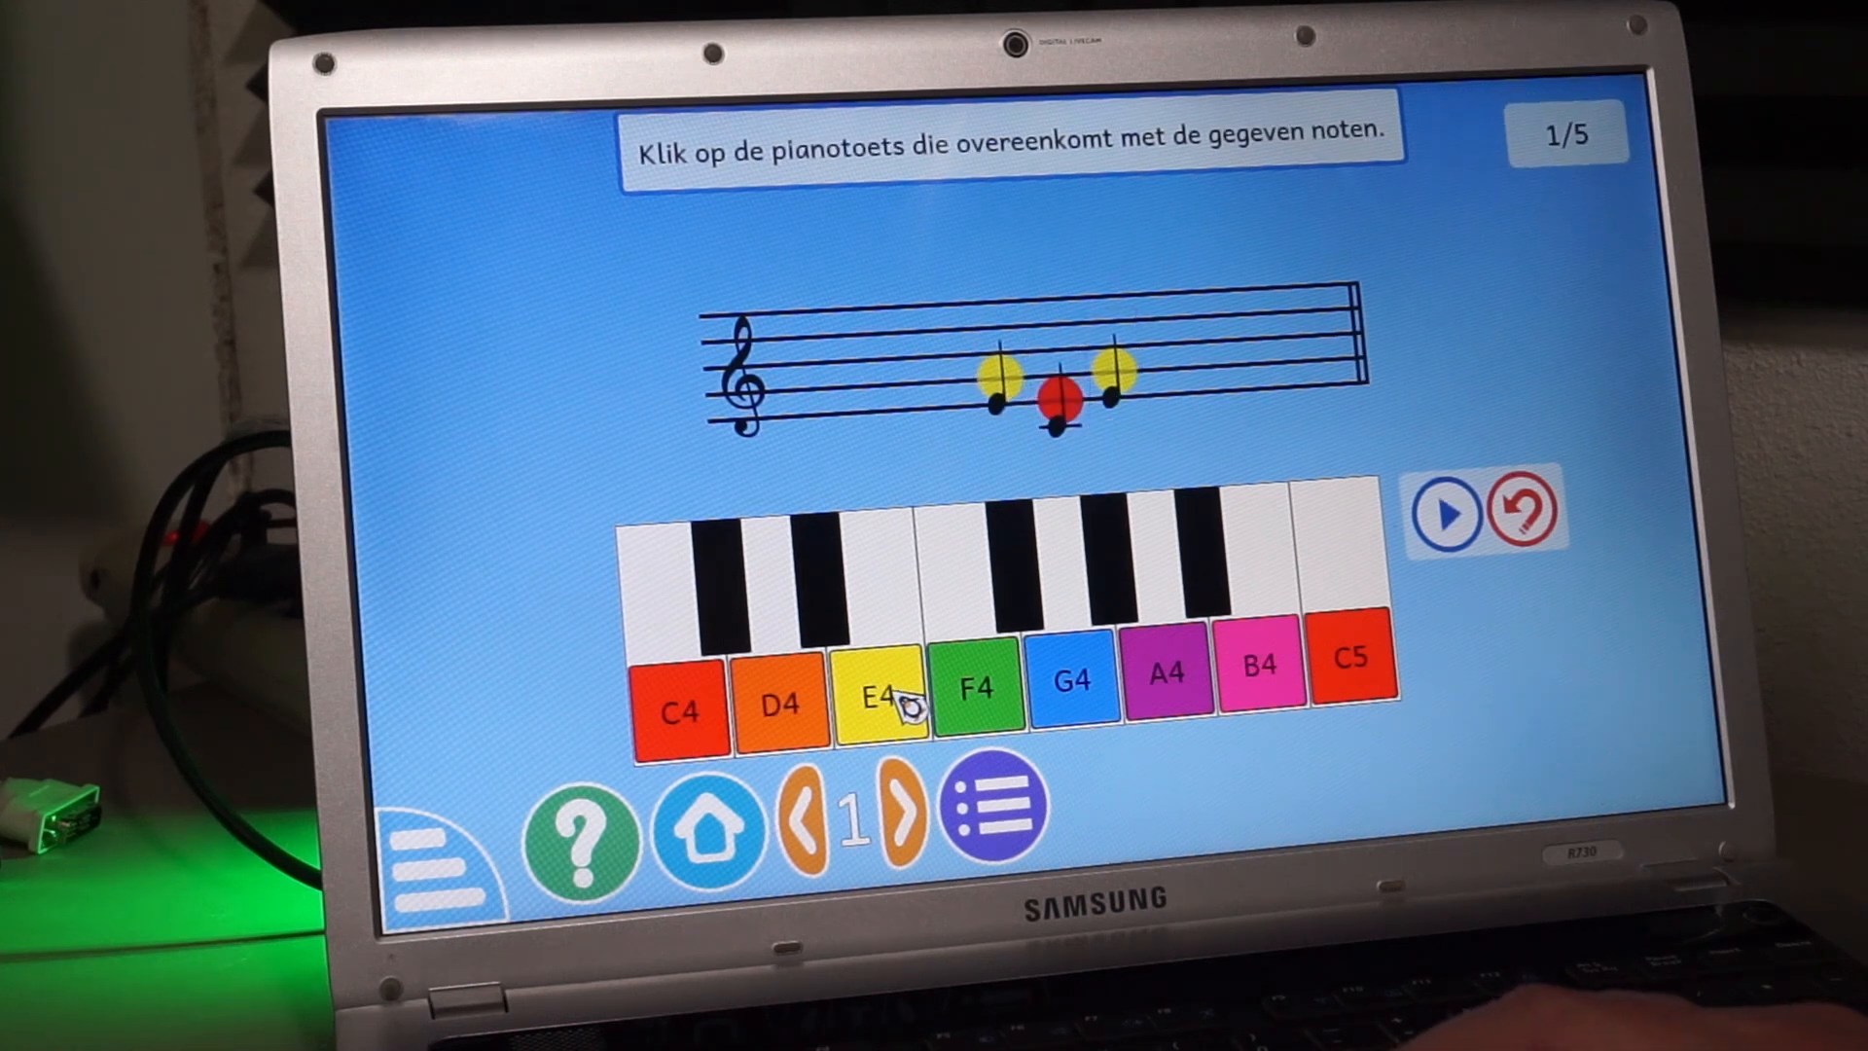
click(878, 700)
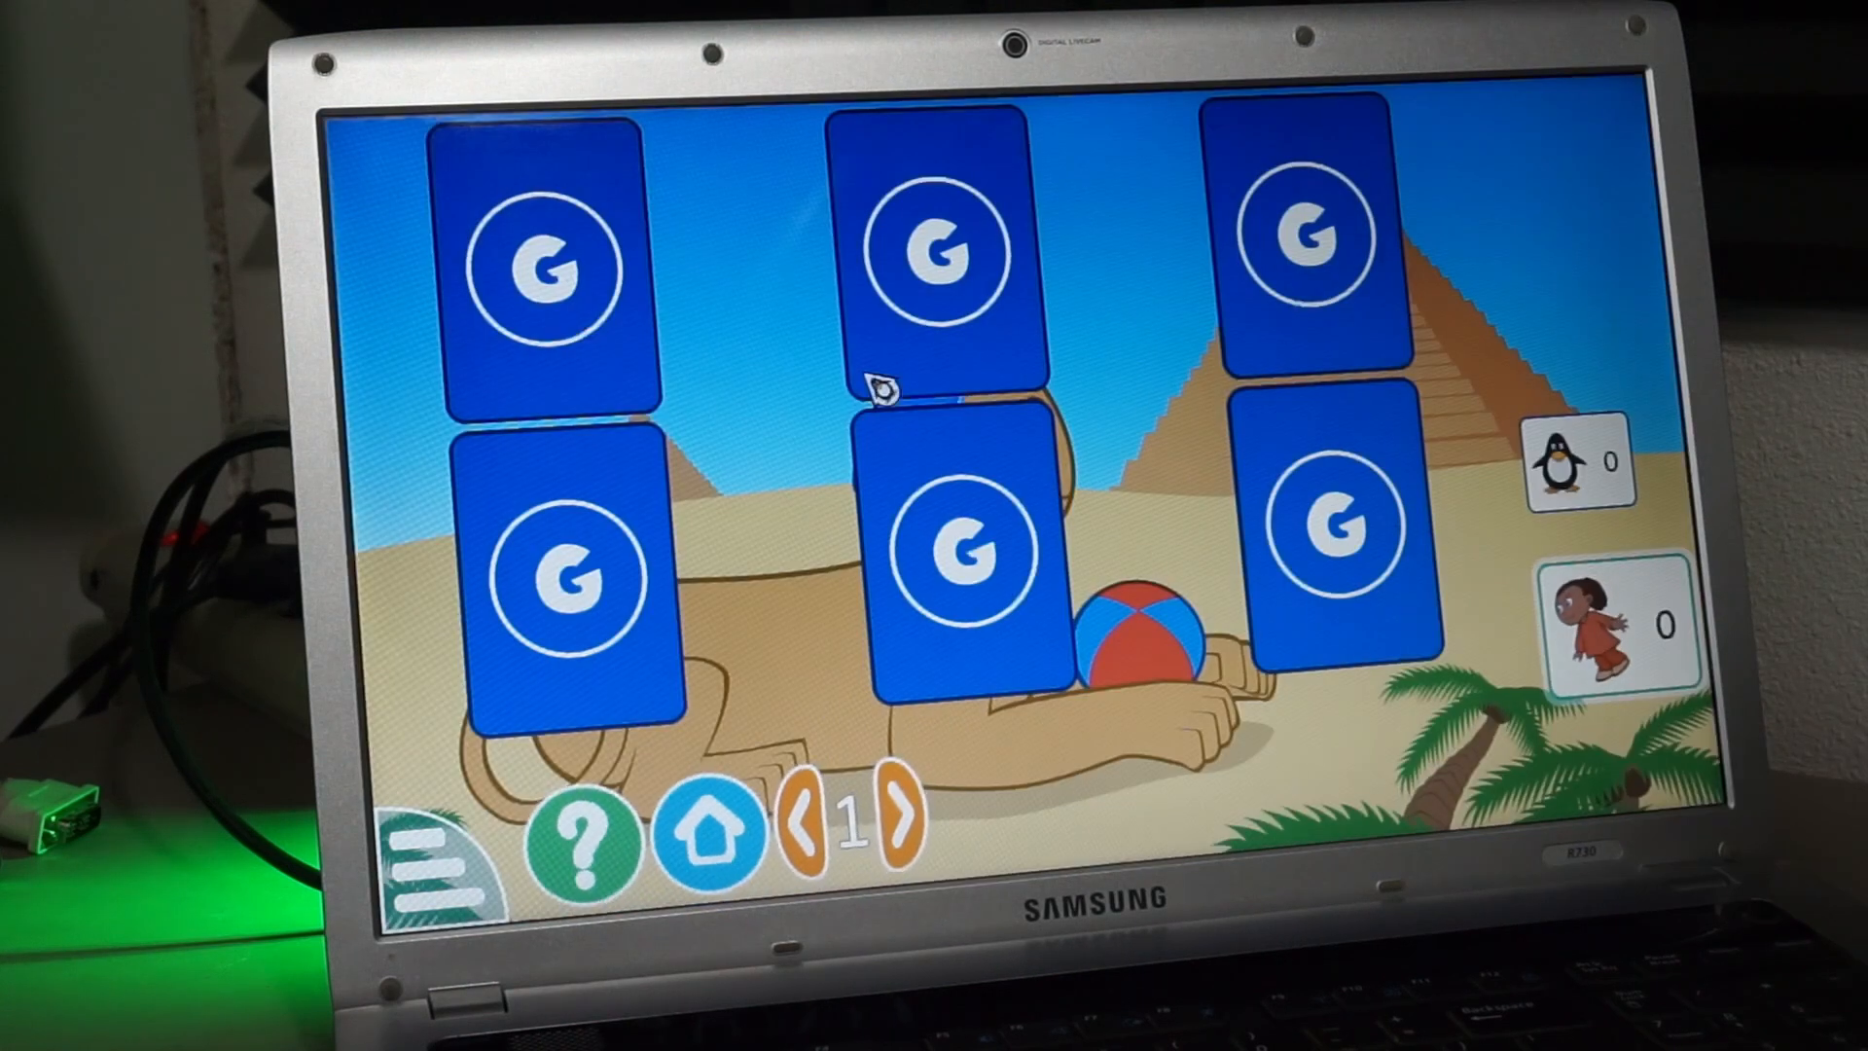
- Turn over the top middle card and the one below it in the memory game against Tux
click(936, 251)
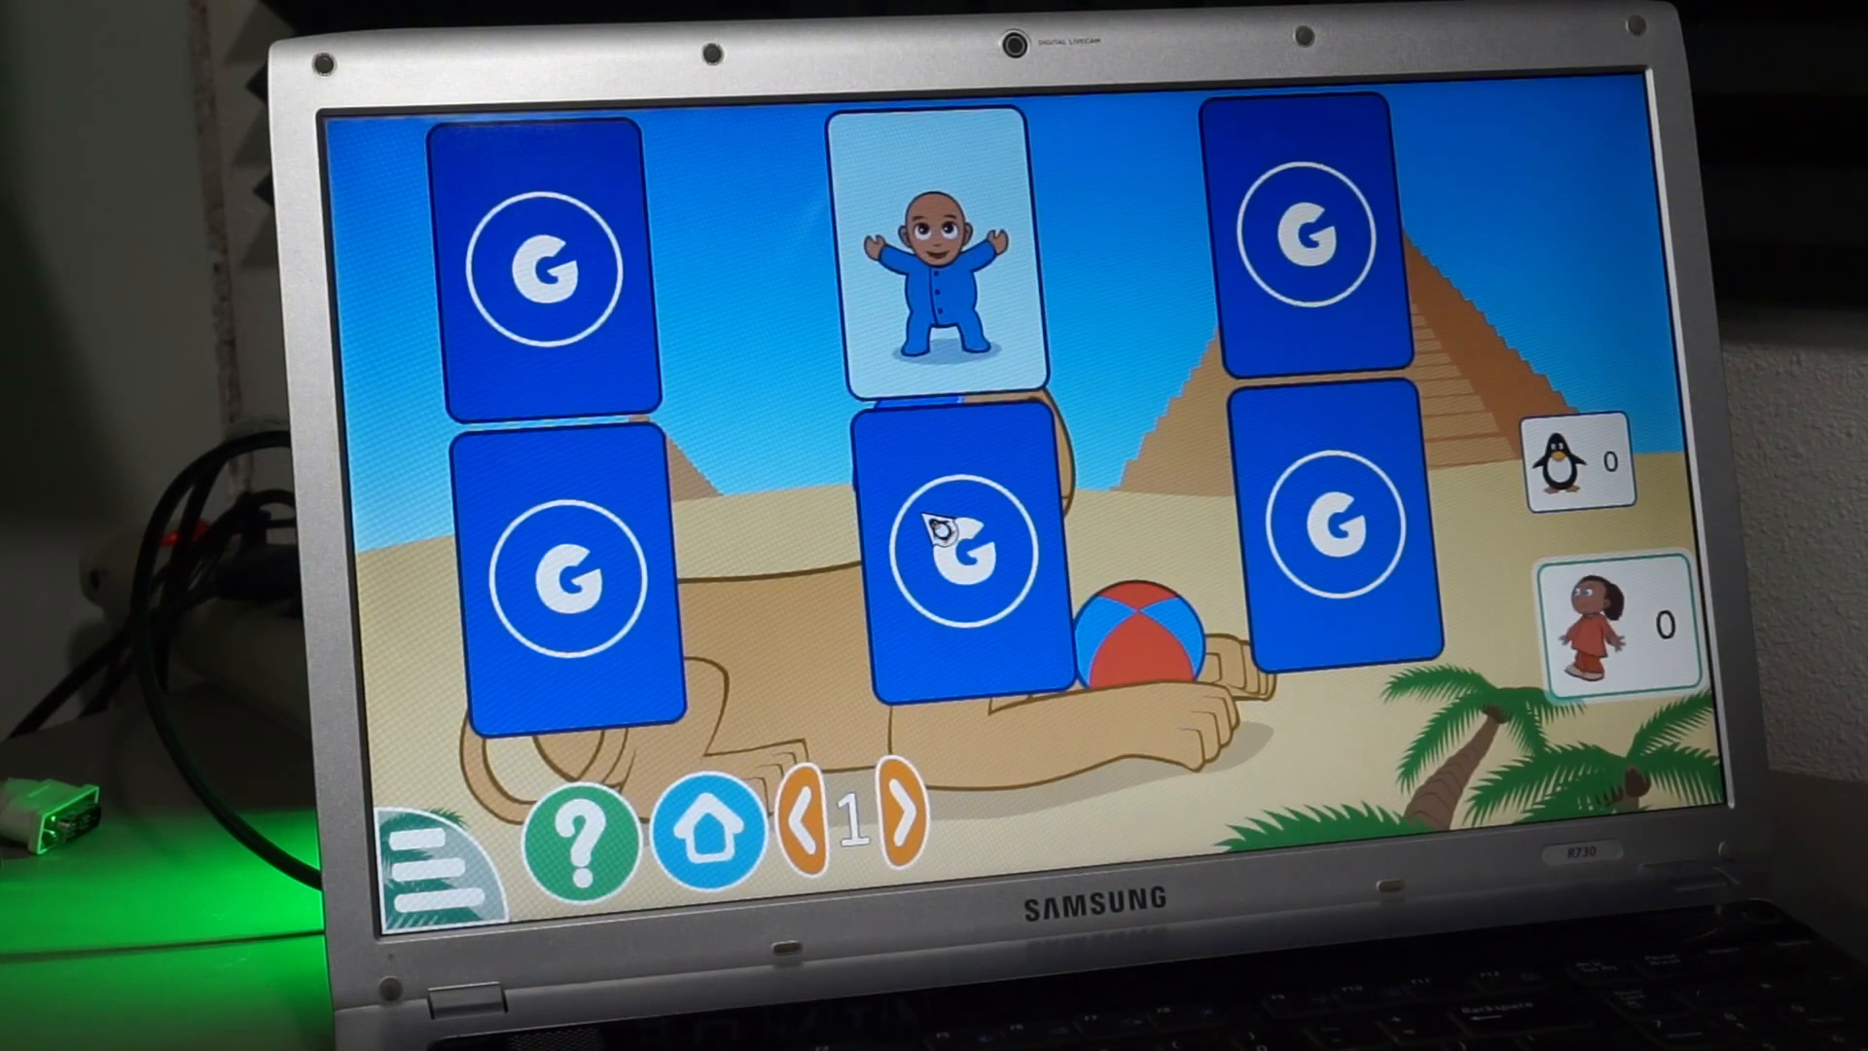
click(965, 549)
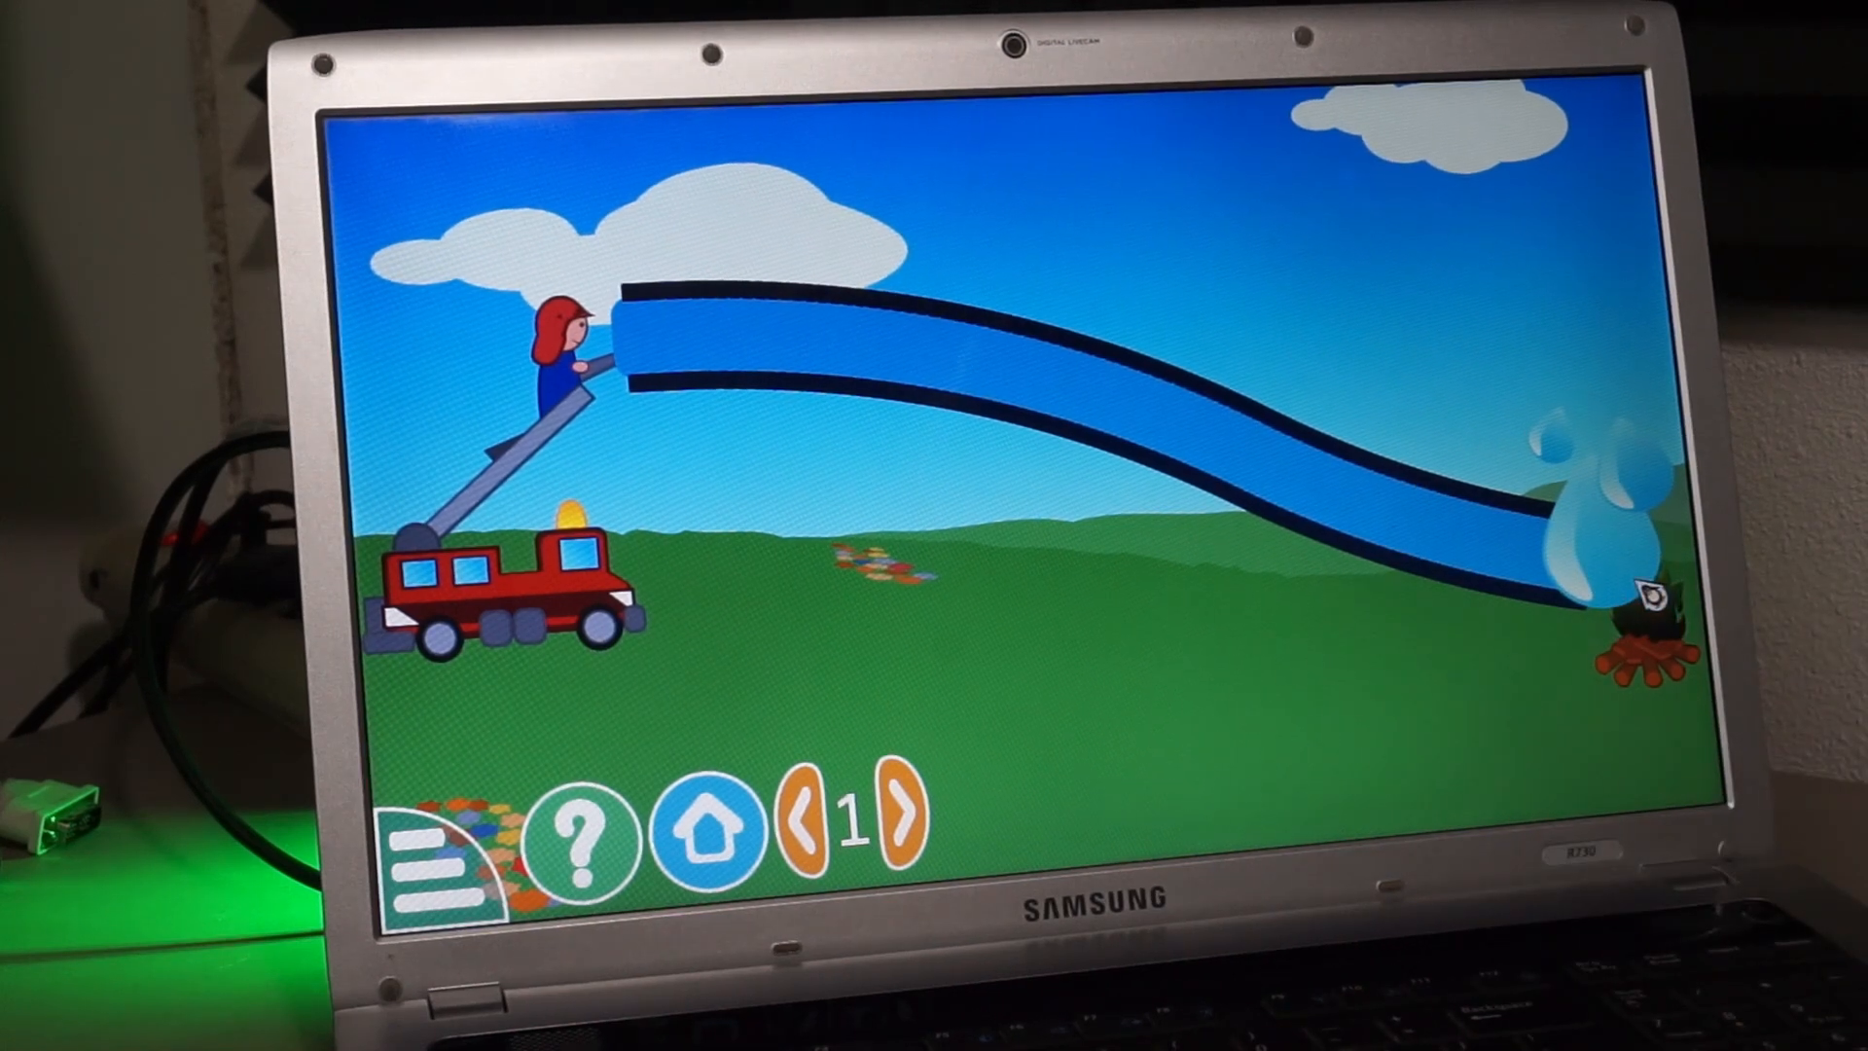
- Put out the fire at the hose's end to finish level 1 of the firefighter activity
click(906, 825)
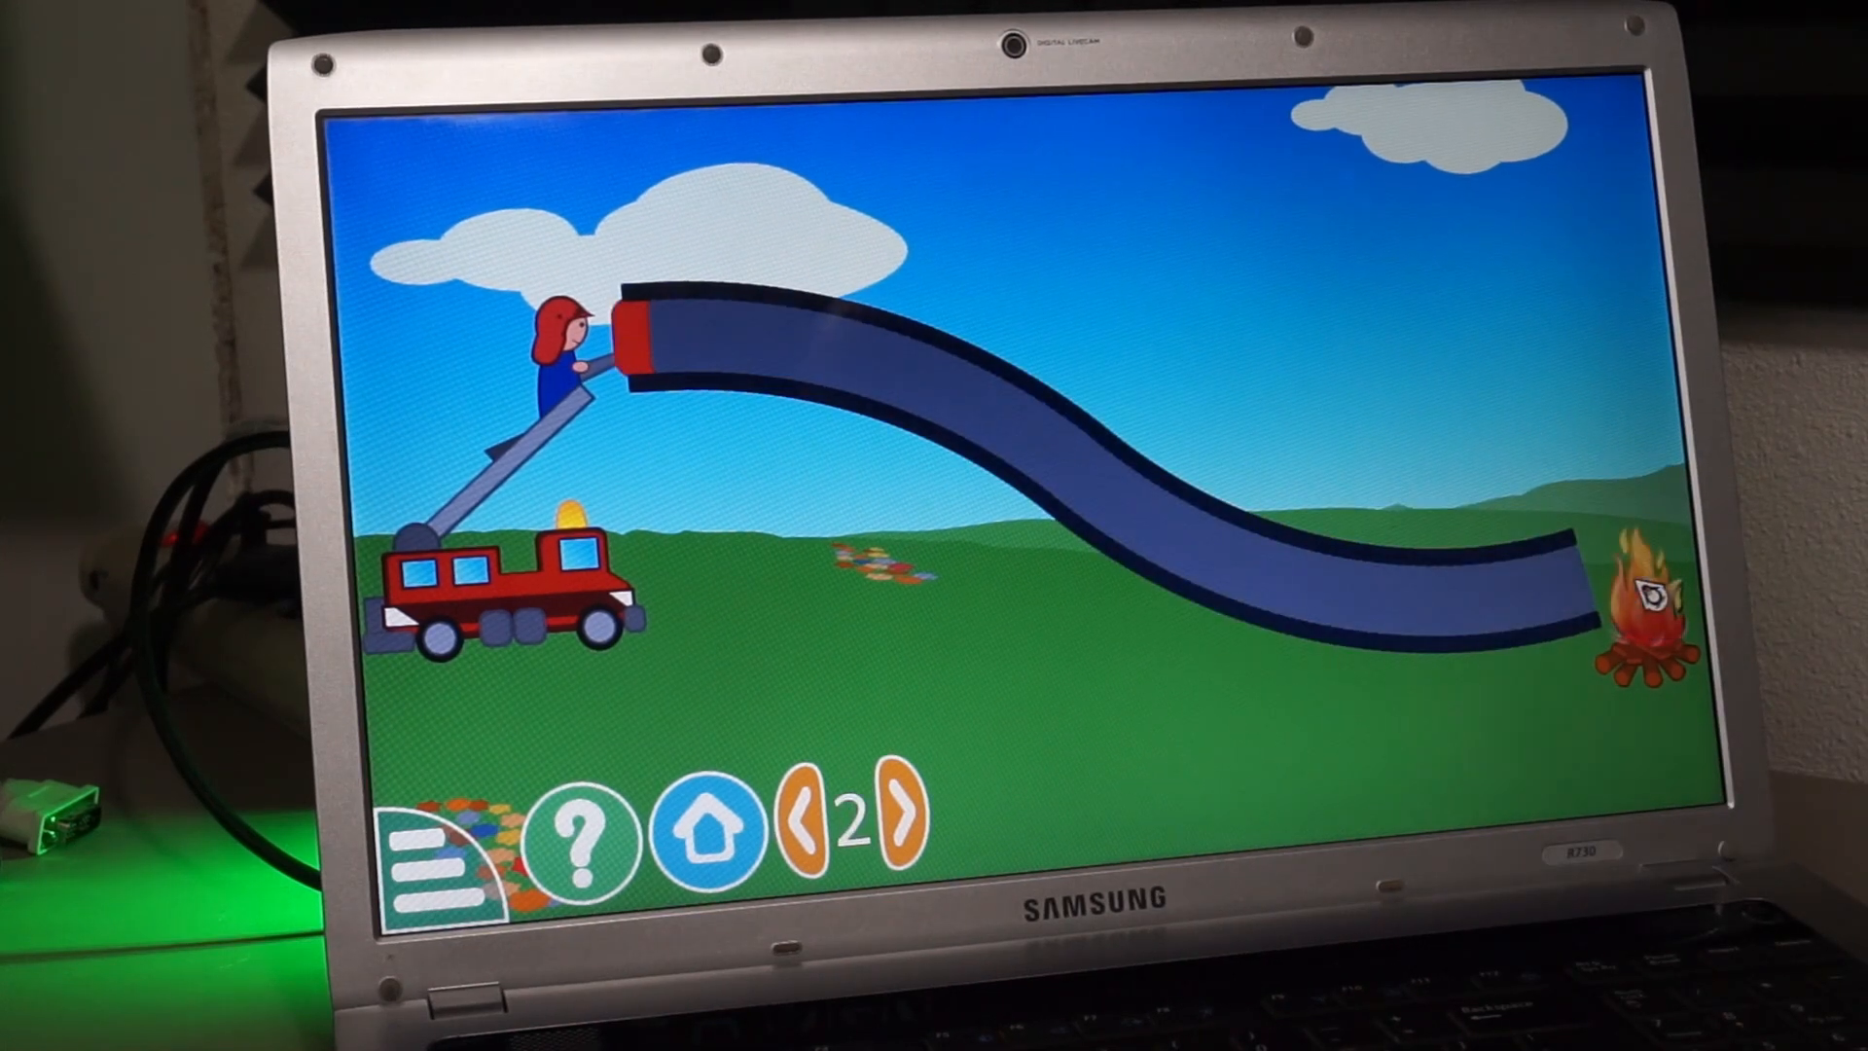